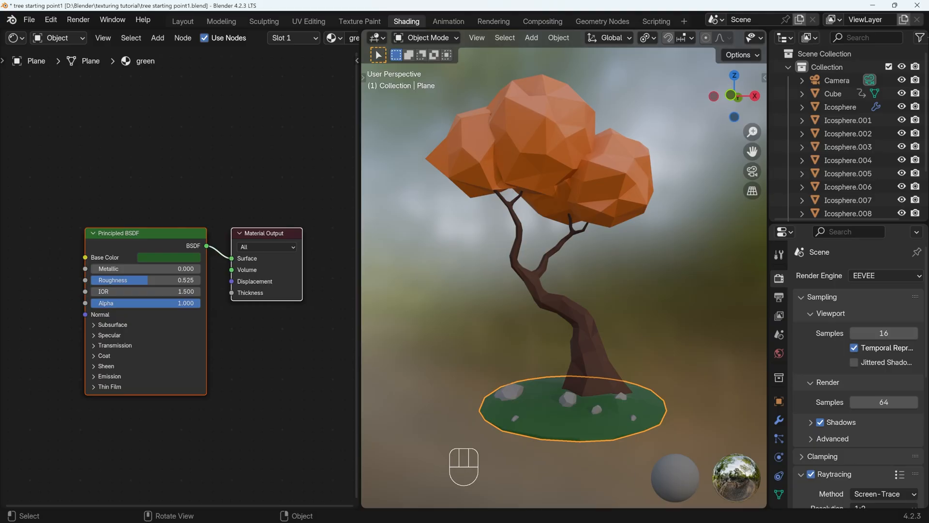
mouse_move(473, 274)
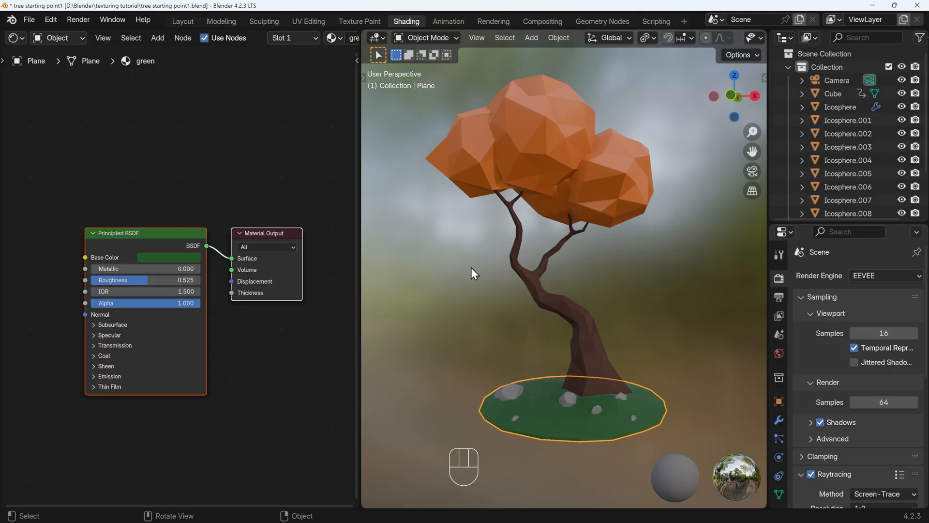
mouse_move(549, 318)
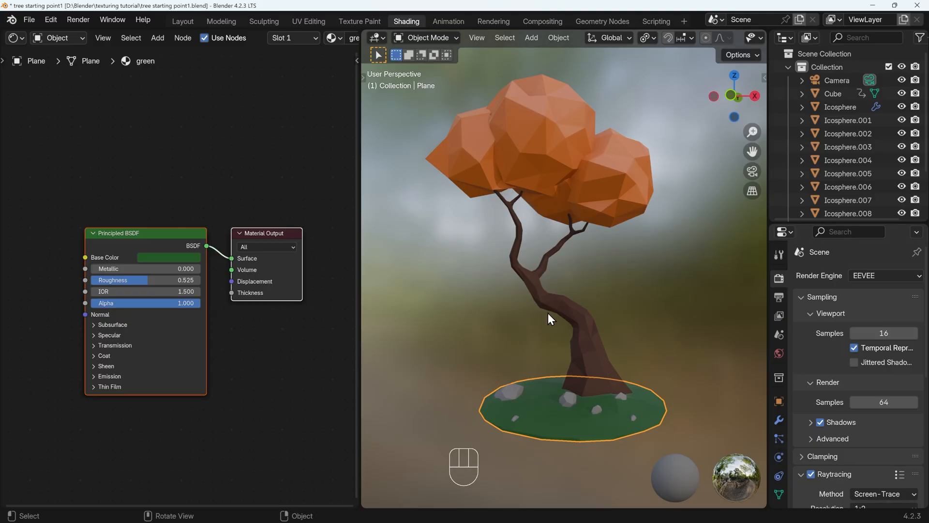
Select a rock to inspect its grey material with full roughness.
click(15, 37)
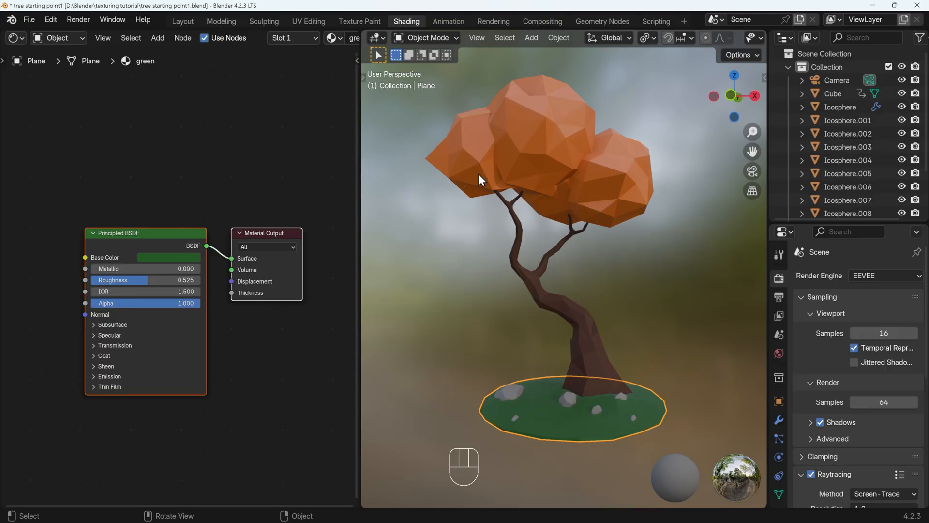
click(486, 136)
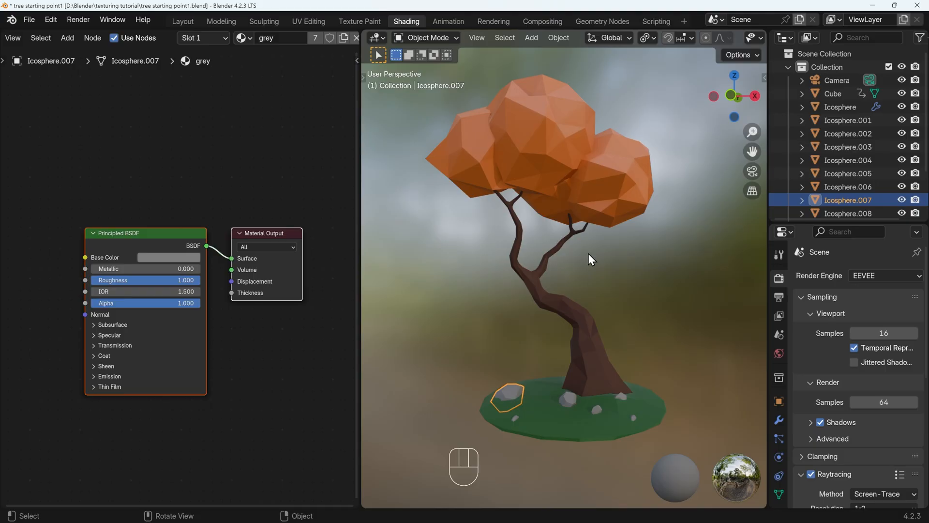
mouse_move(637, 225)
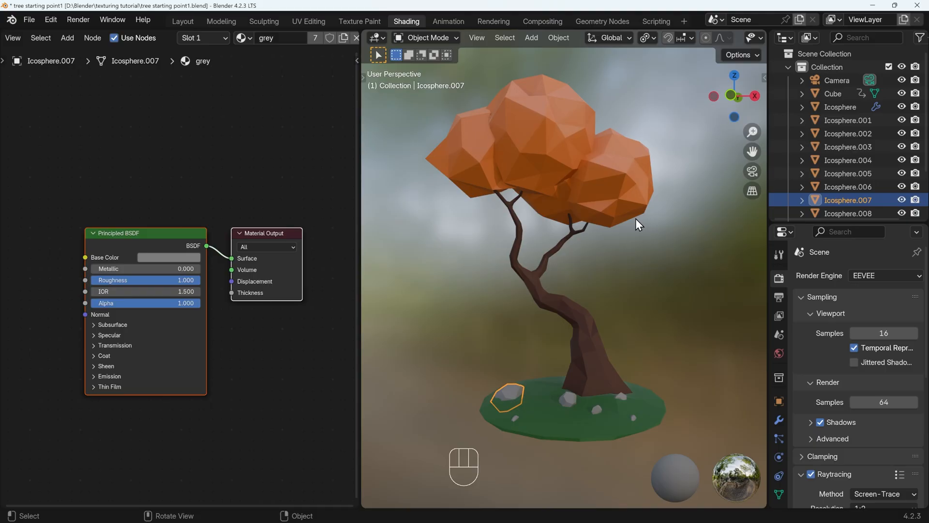
mouse_move(652, 354)
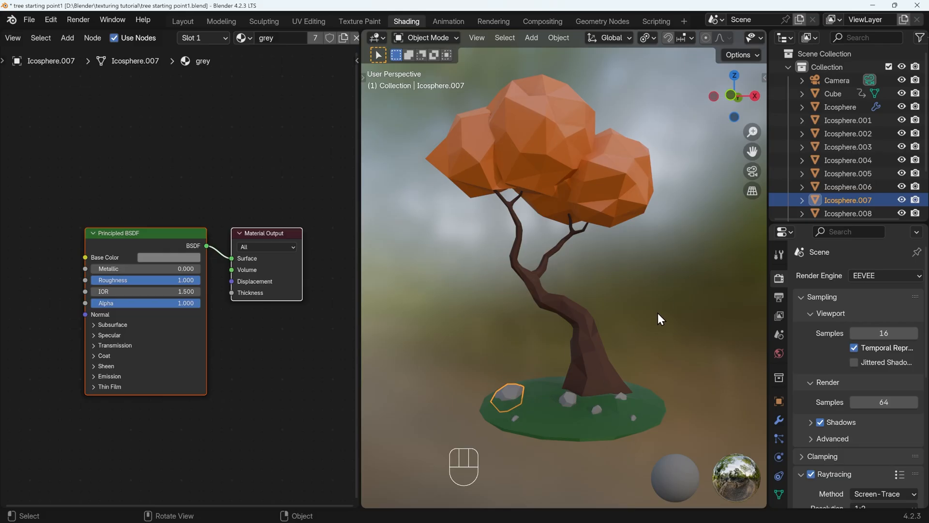
mouse_move(414, 148)
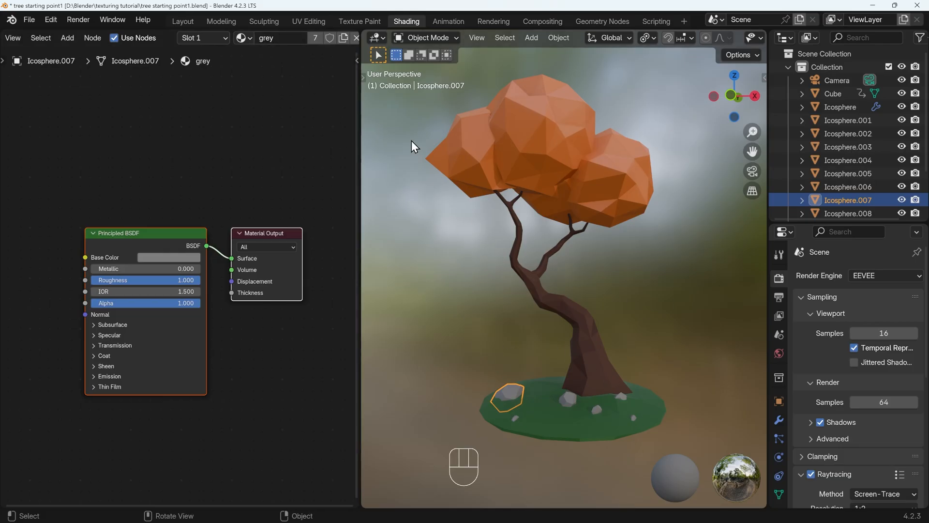
mouse_move(612, 219)
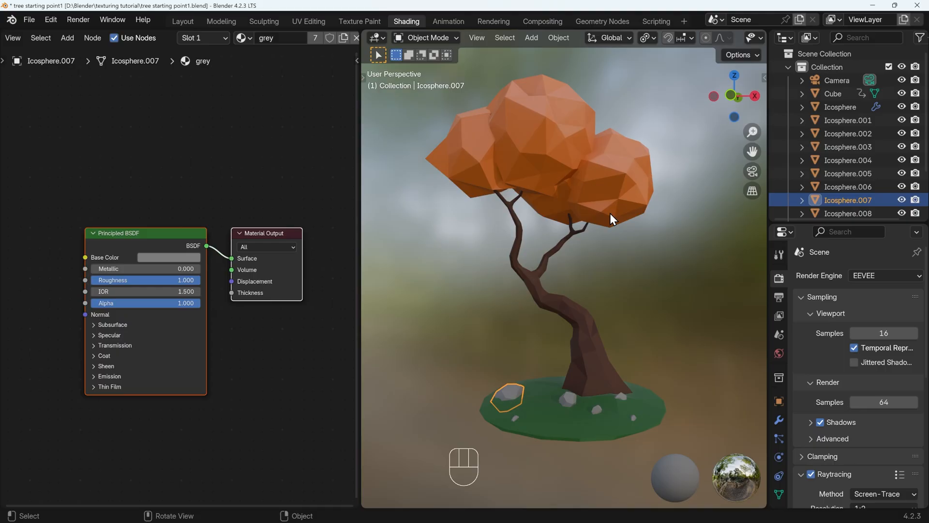
mouse_move(643, 237)
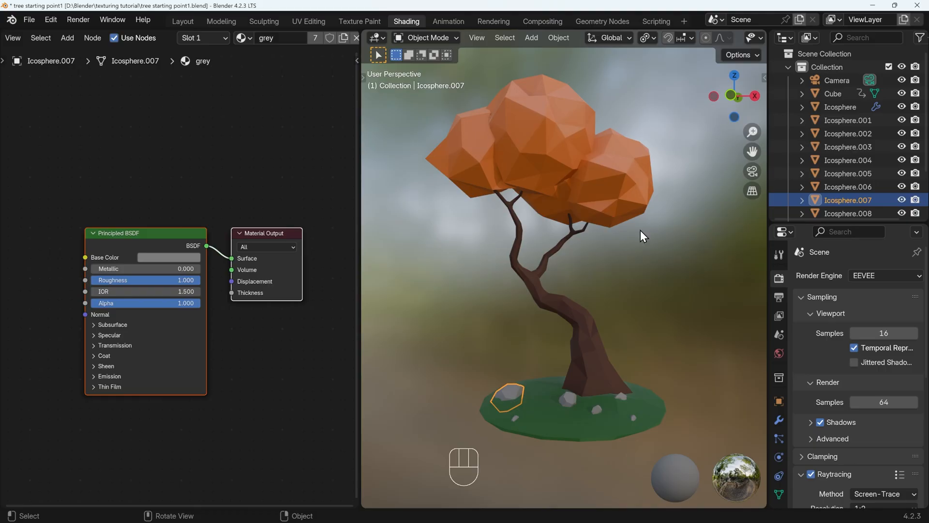
mouse_move(623, 213)
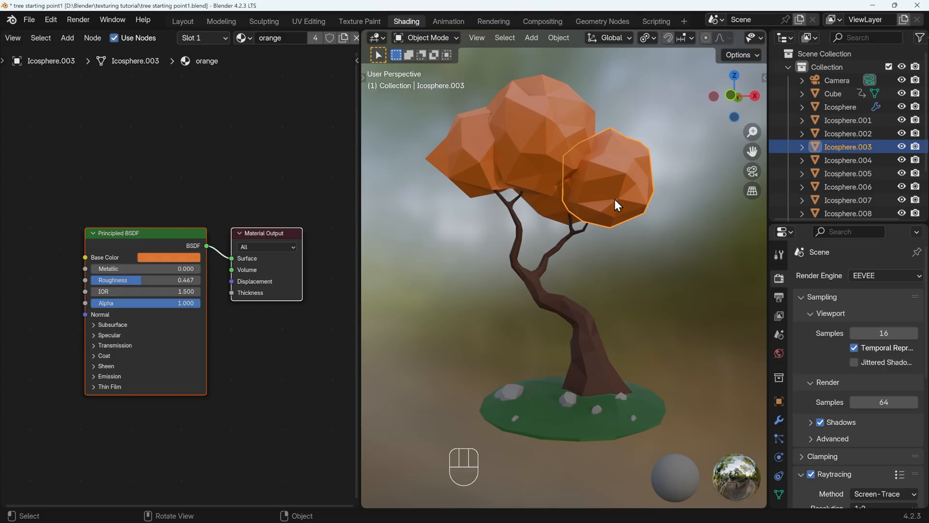
mouse_move(486, 184)
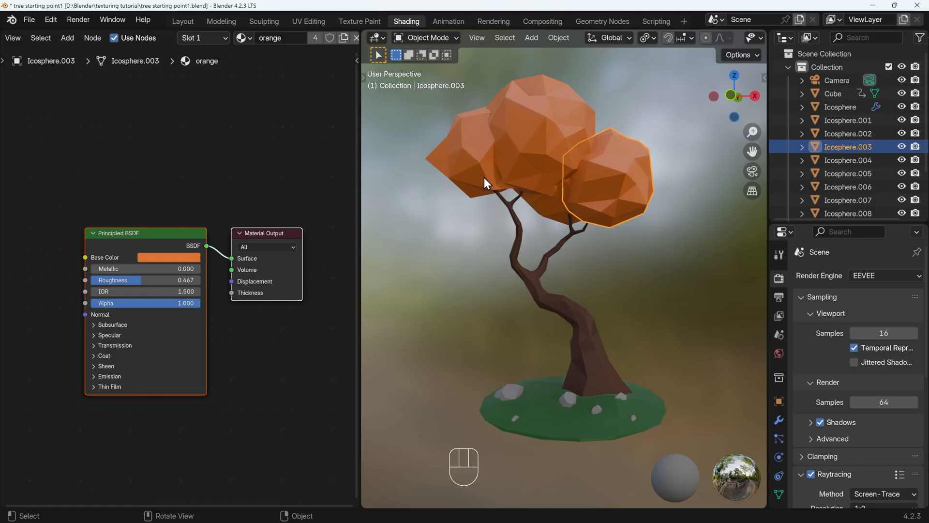
Add a second material slot holding a new material named 'darker orange'.
click(203, 38)
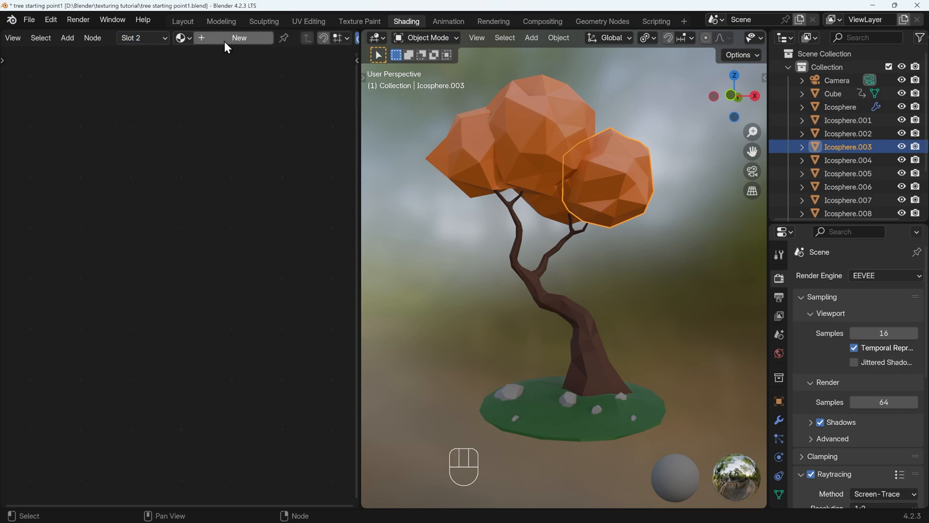
click(238, 37)
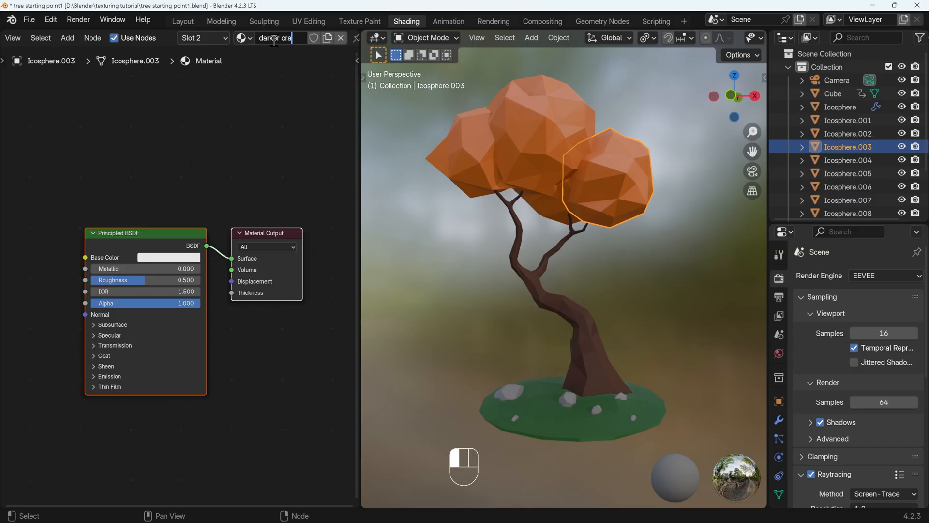
key(Return)
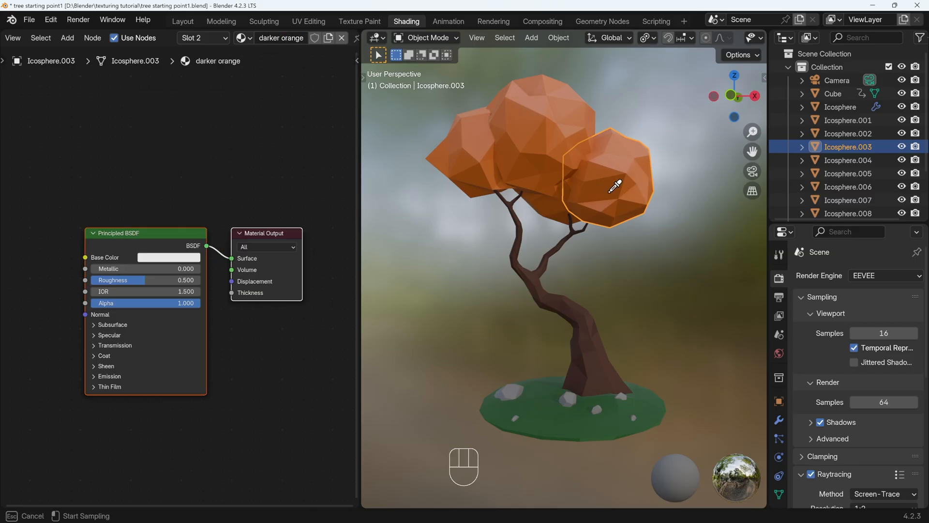
Assign 'darker orange' to the canopy blob's lower faces in face select mode.
key(Tab)
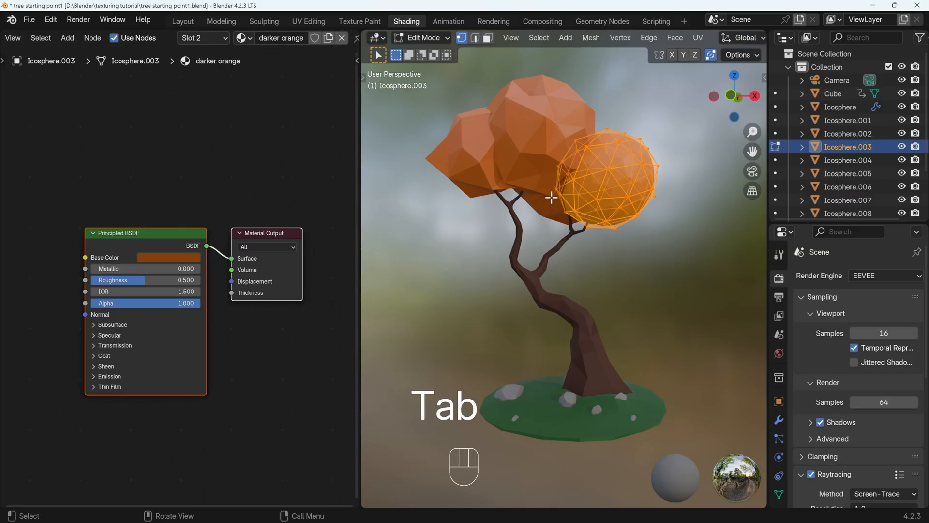
key(3)
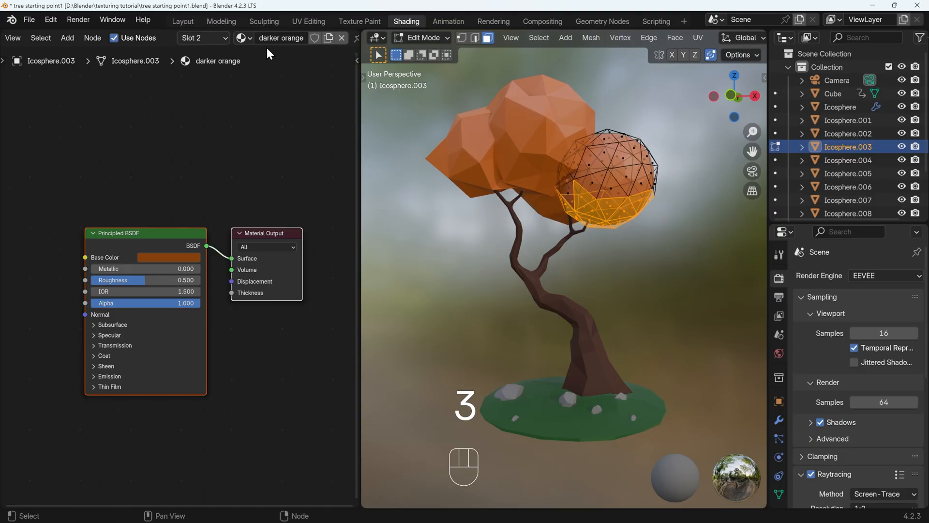
click(203, 37)
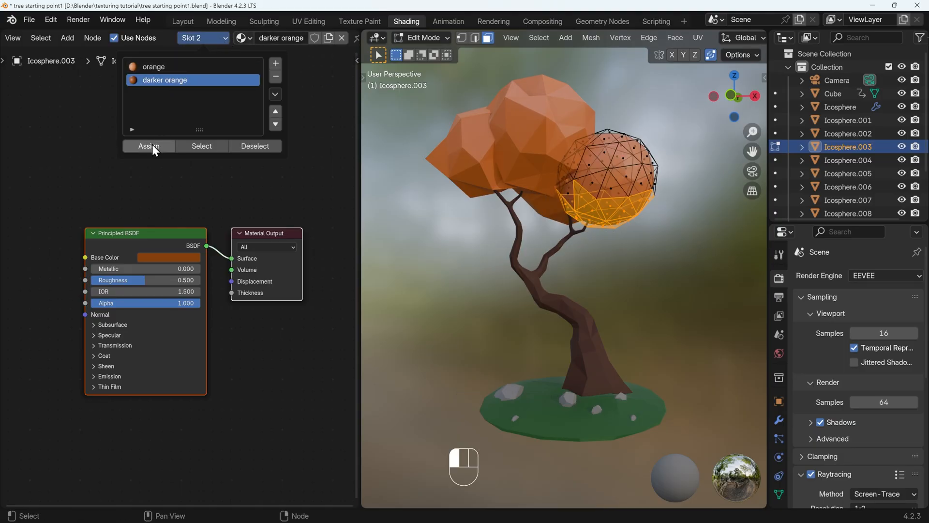
click(148, 146)
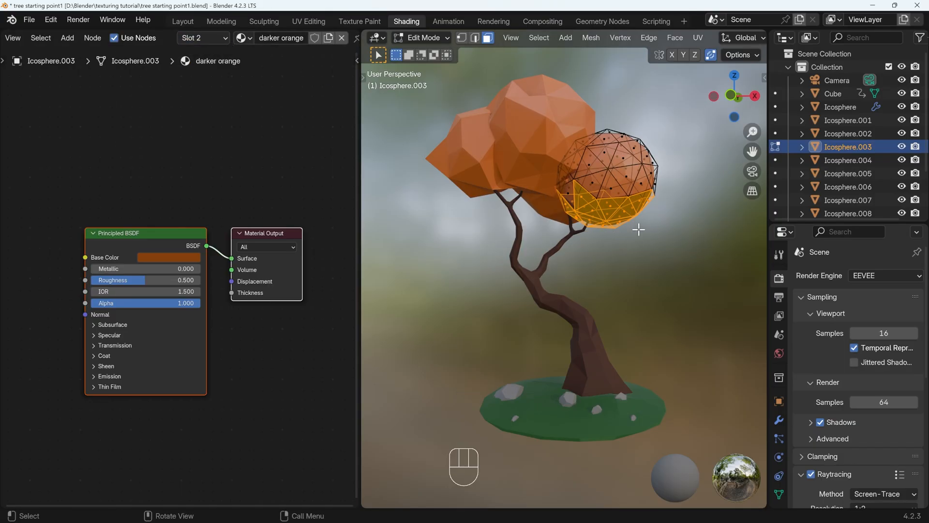
key(Tab)
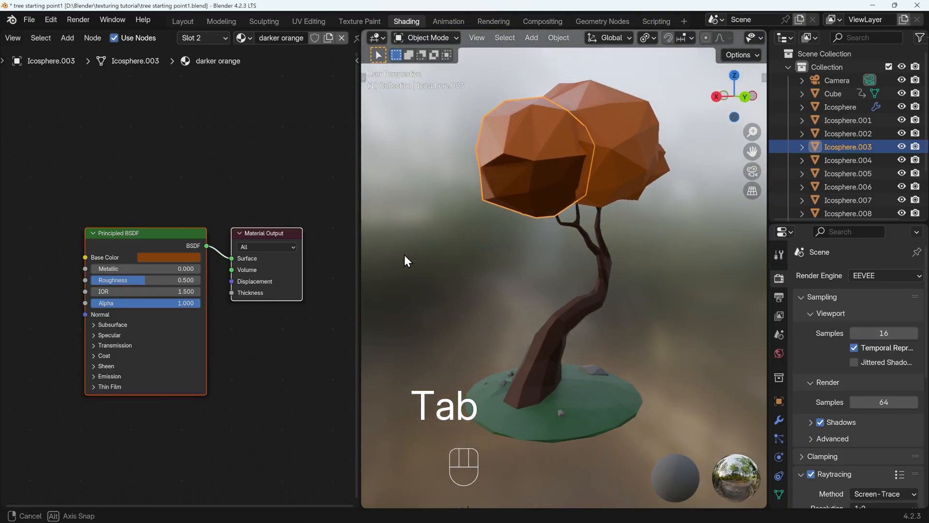
Lower the HSV Value of darker orange's Base Color to a deep, shadowed shade.
click(175, 257)
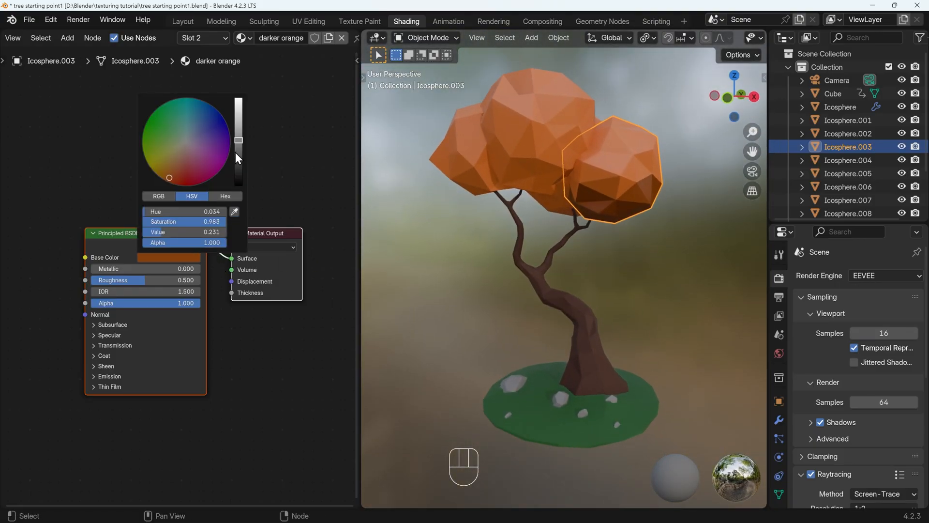
click(654, 259)
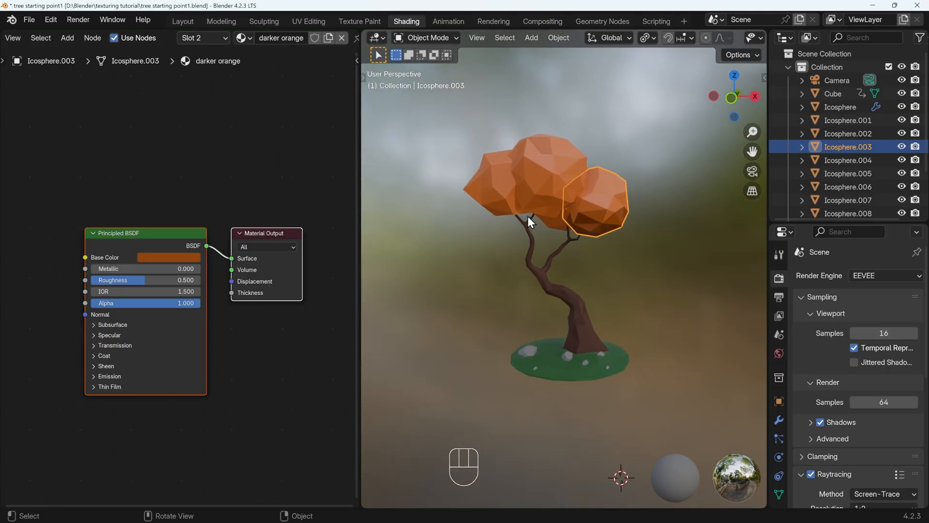
mouse_move(631, 298)
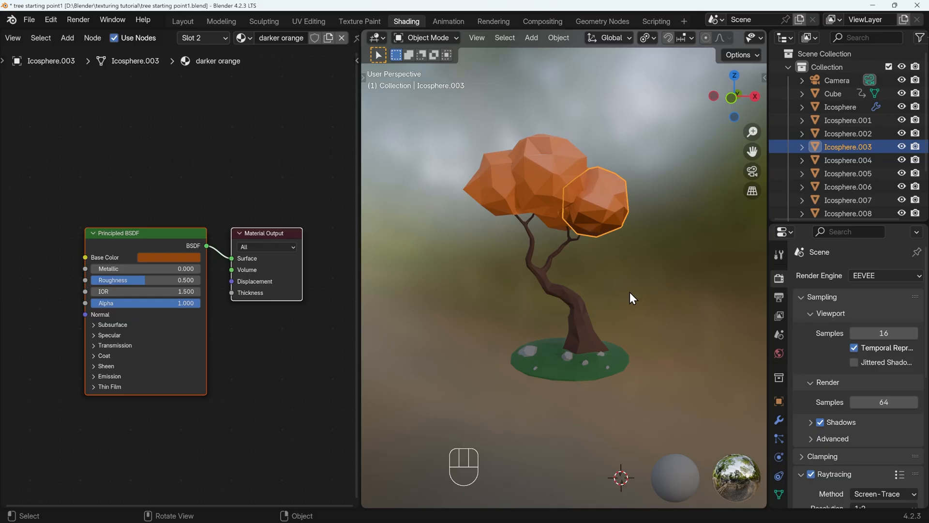
mouse_move(249, 74)
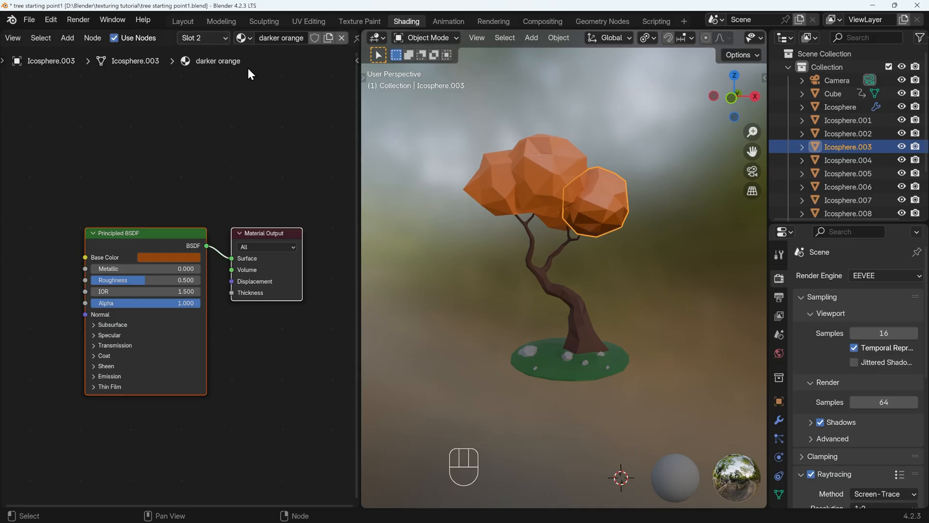
mouse_move(324, 195)
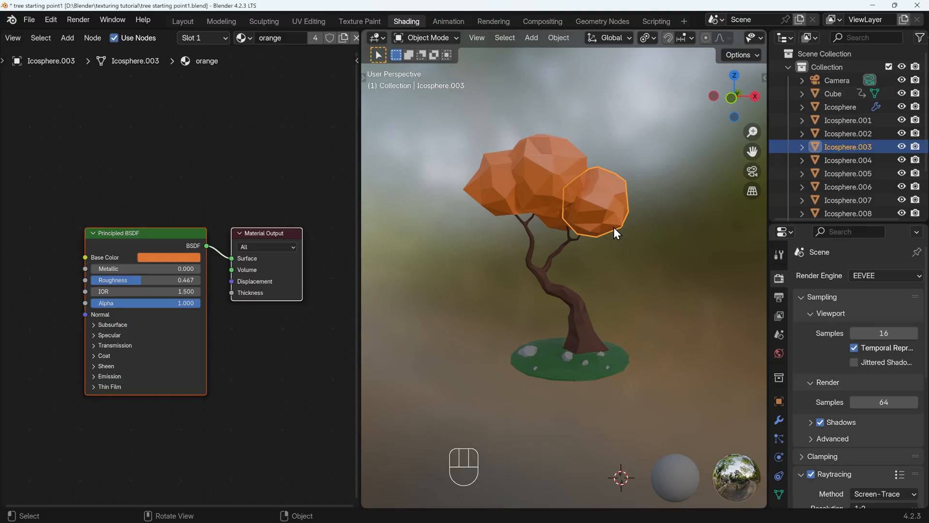
Select the colour-palette PNG in the texturing tutorial folder.
click(530, 213)
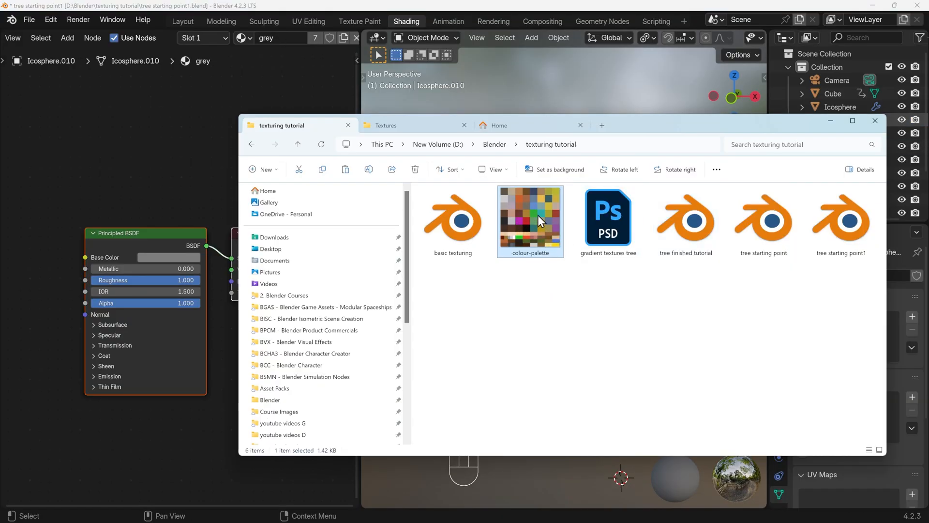
mouse_move(529, 225)
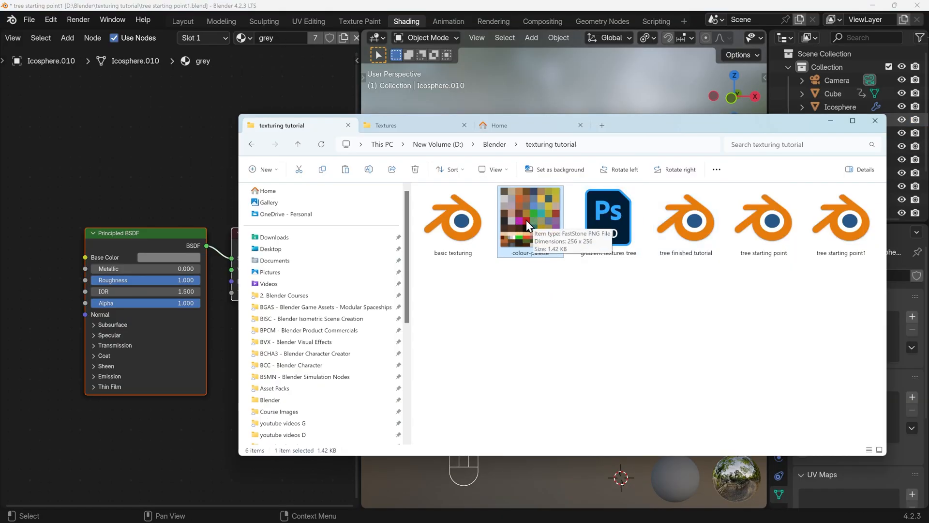
mouse_move(557, 299)
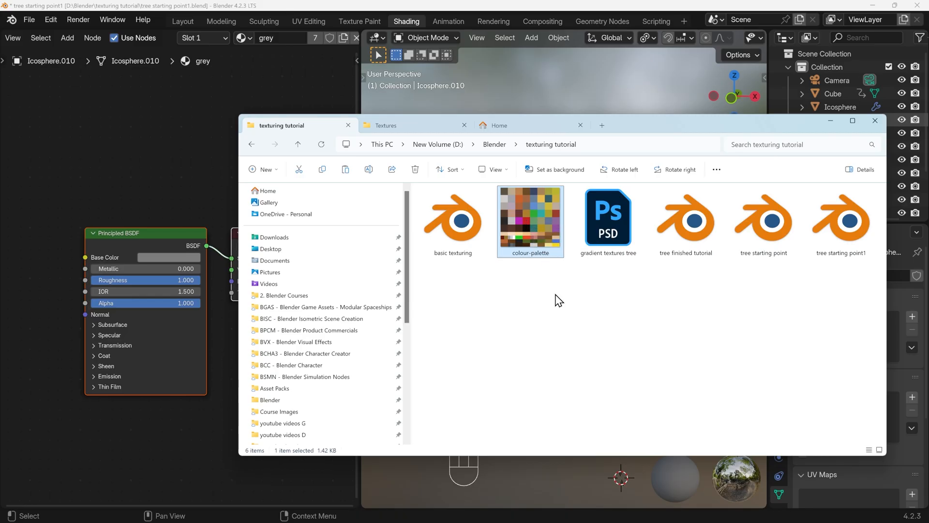
mouse_move(536, 223)
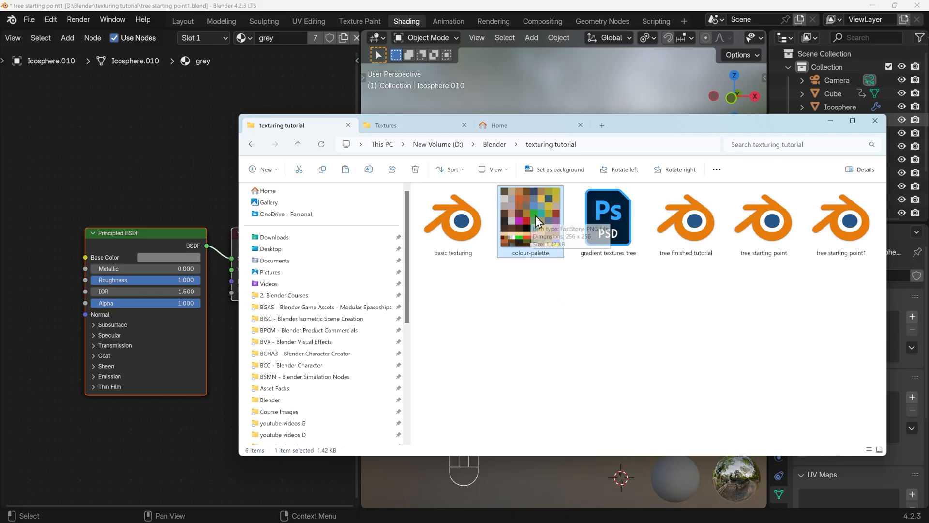
mouse_move(839, 141)
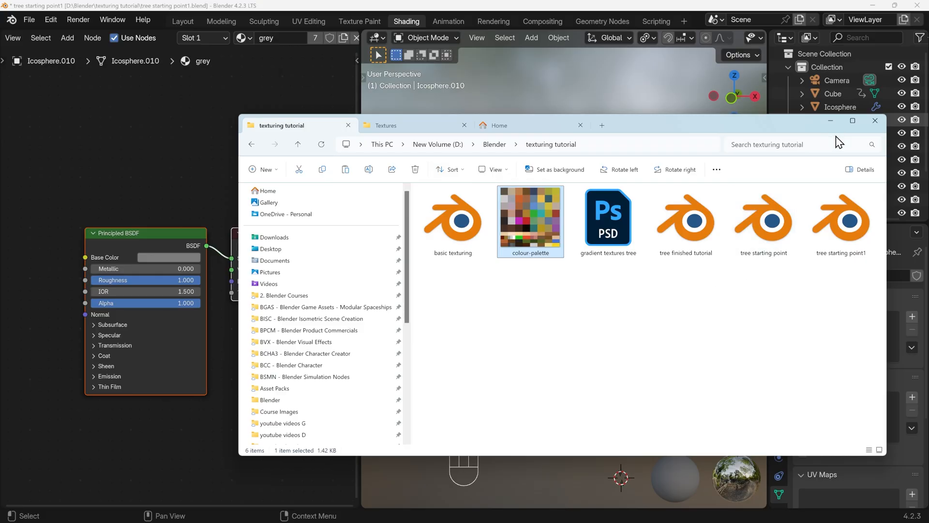
Link the colour grid material to the canopy blobs, trunk, ground and rocks.
click(875, 120)
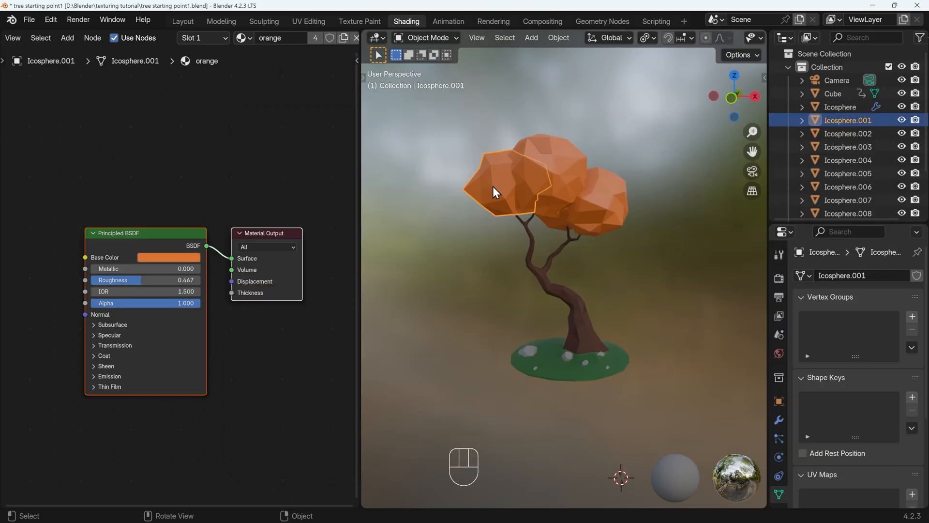
mouse_move(353, 46)
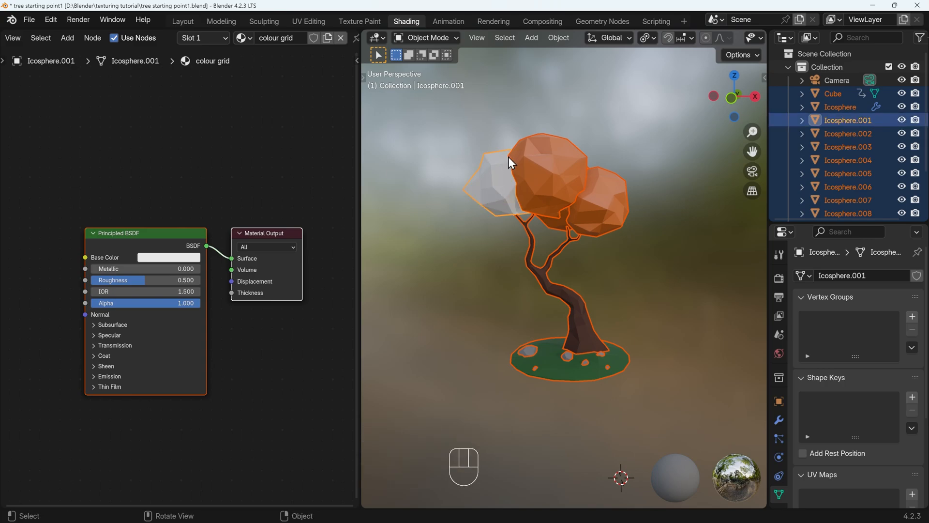
mouse_move(481, 231)
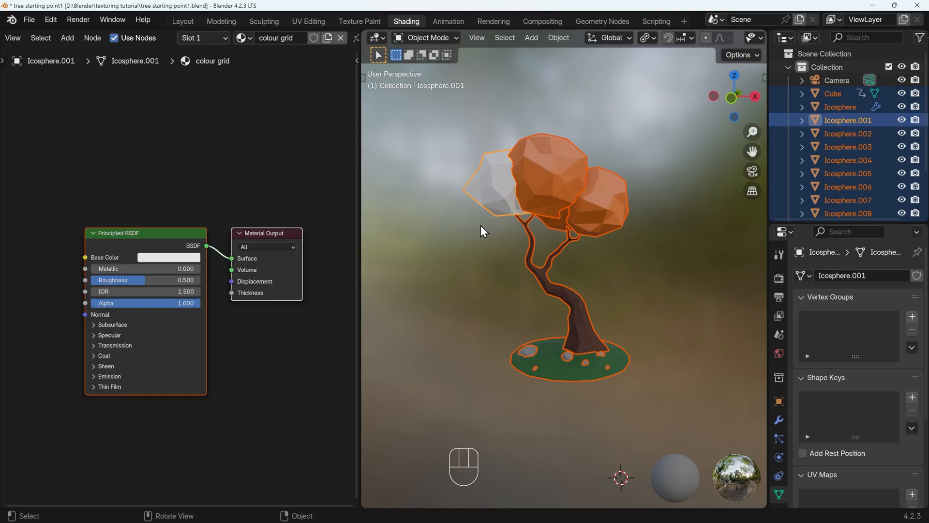
key(ctrl+l)
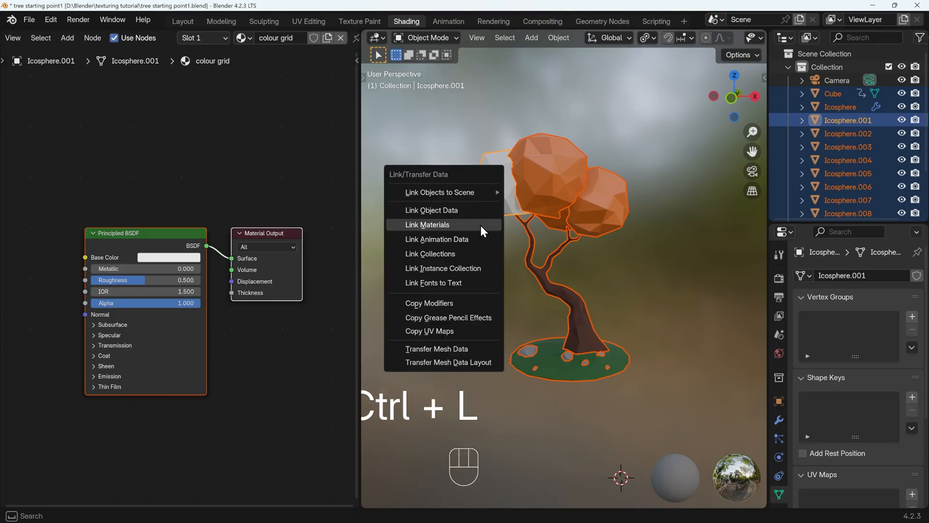
click(428, 224)
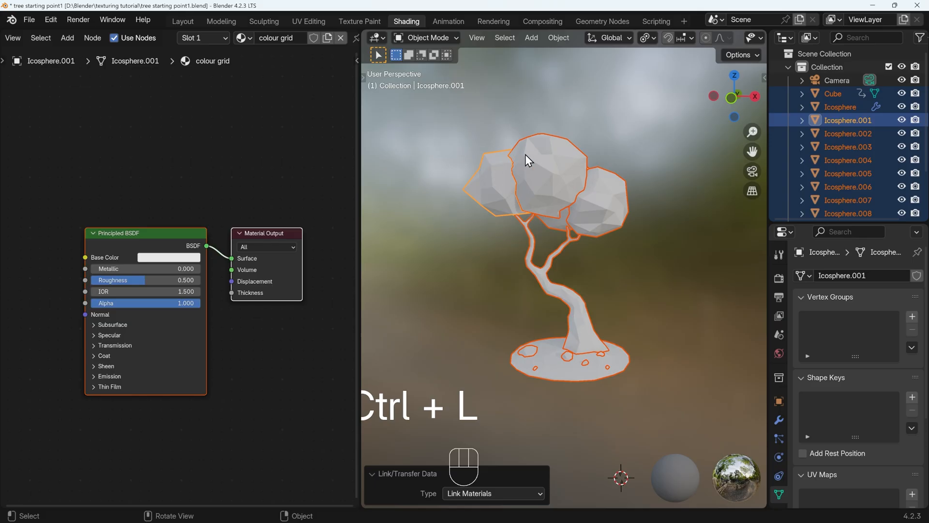
key(Ctrl+L)
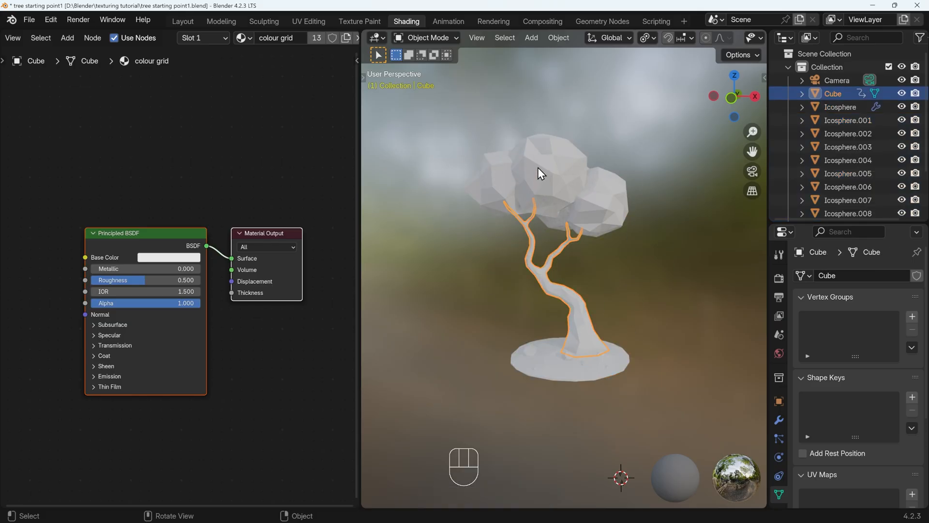
click(557, 37)
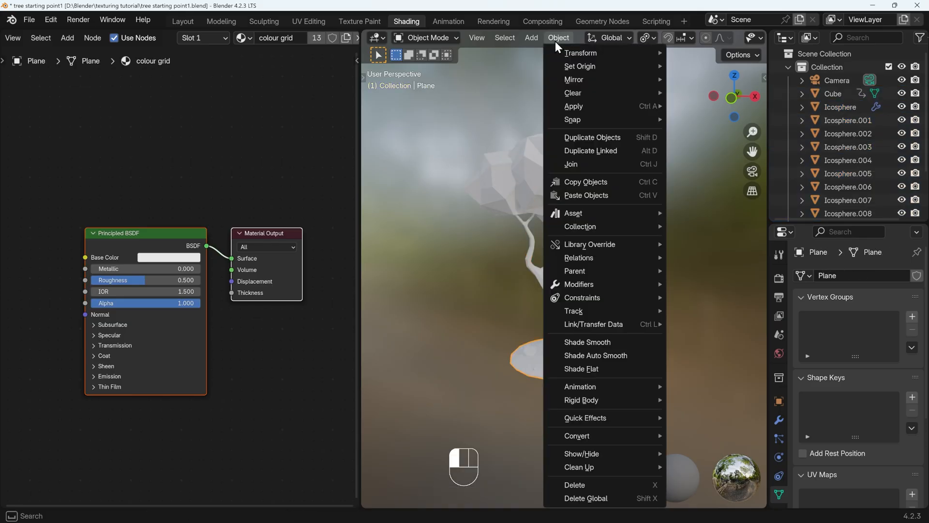
mouse_move(593, 324)
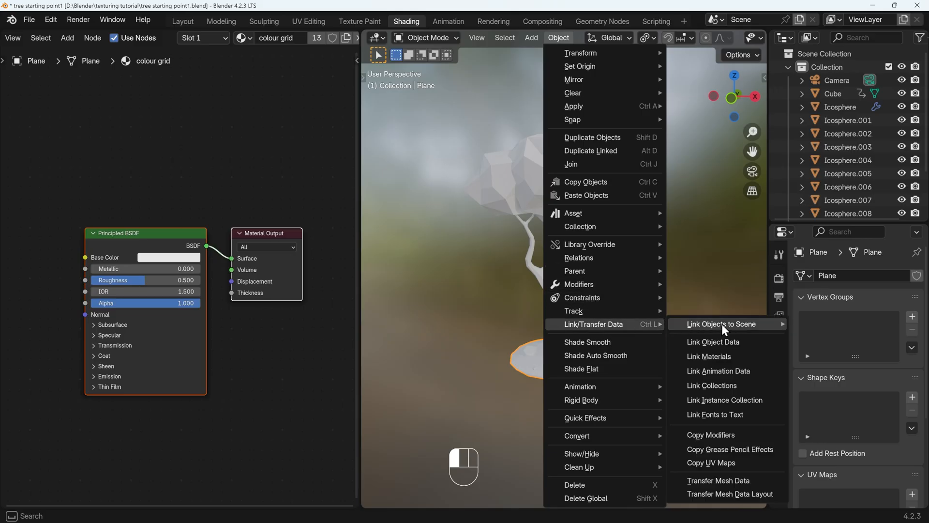
click(432, 232)
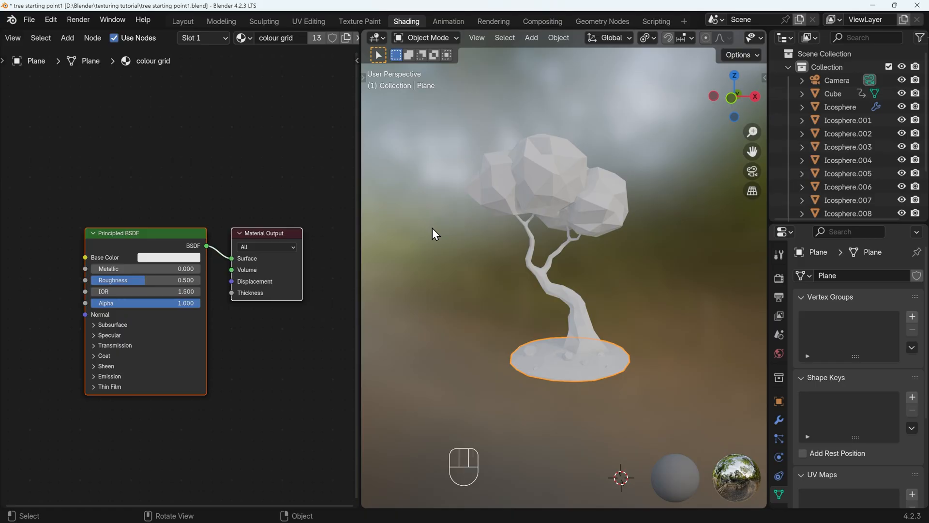
mouse_move(638, 357)
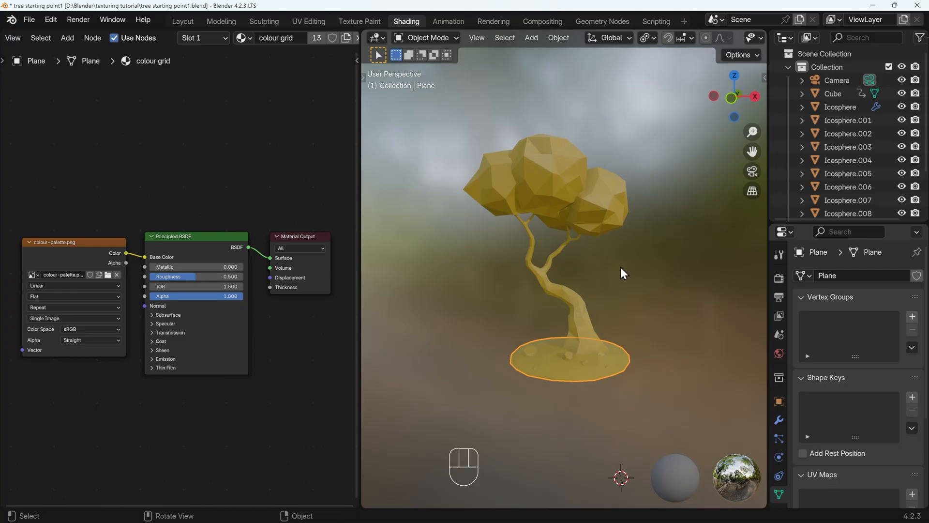
mouse_move(590, 262)
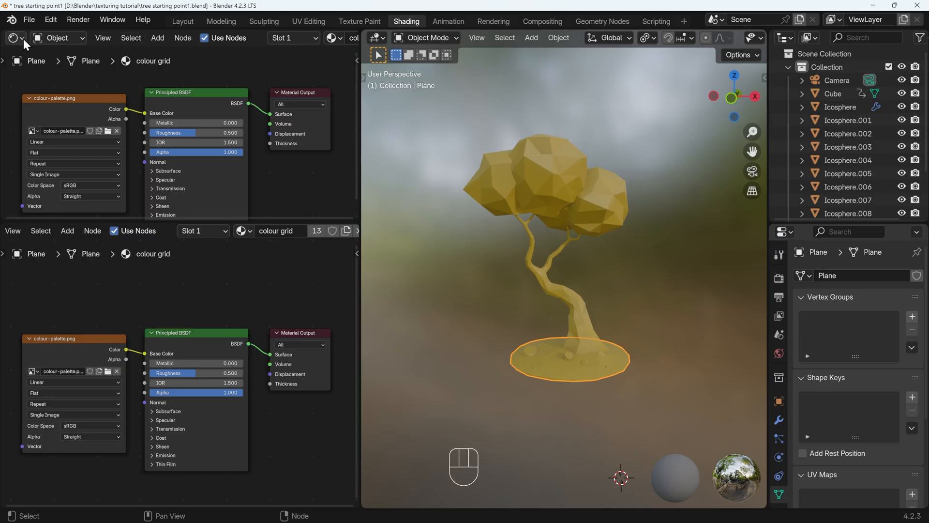
Turn the upper area into an Image Editor showing colour-palette.png.
click(13, 37)
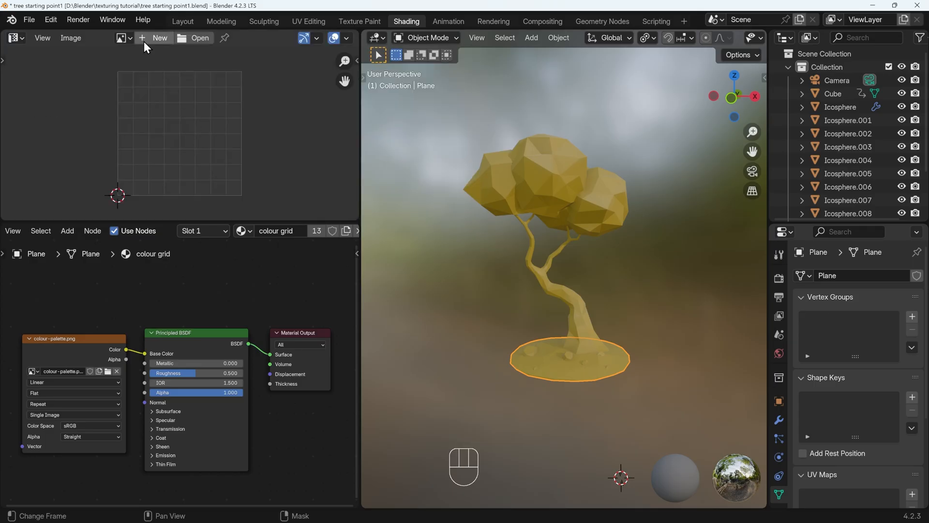
click(121, 38)
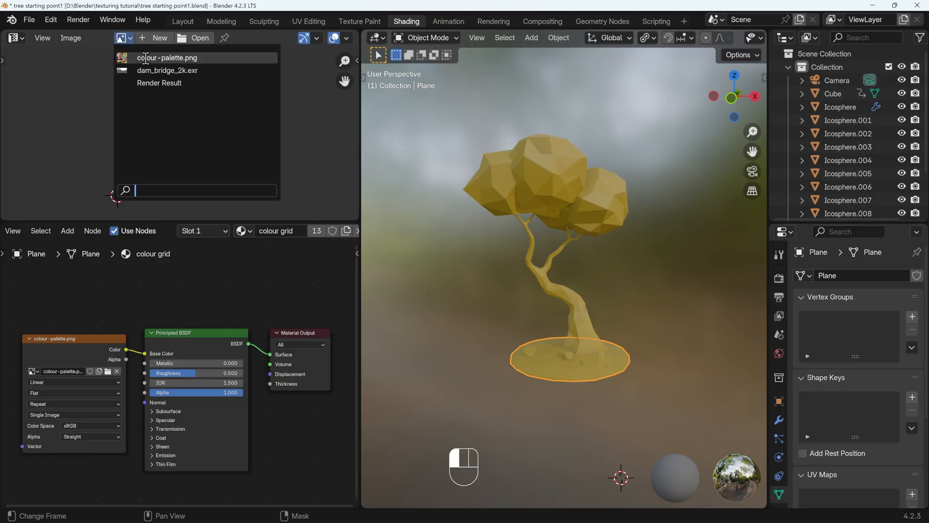
click(167, 57)
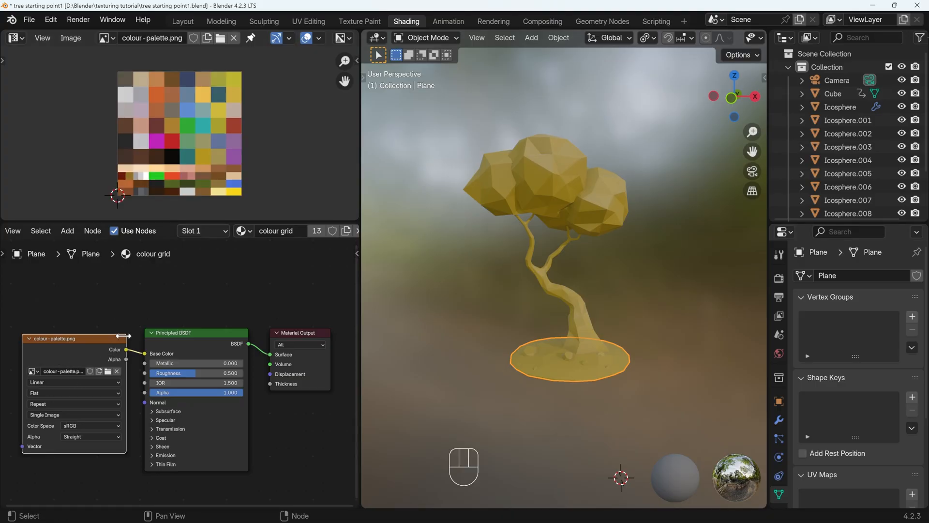
Project the ground's UVs from view and scale them onto a green palette square.
key(Tab)
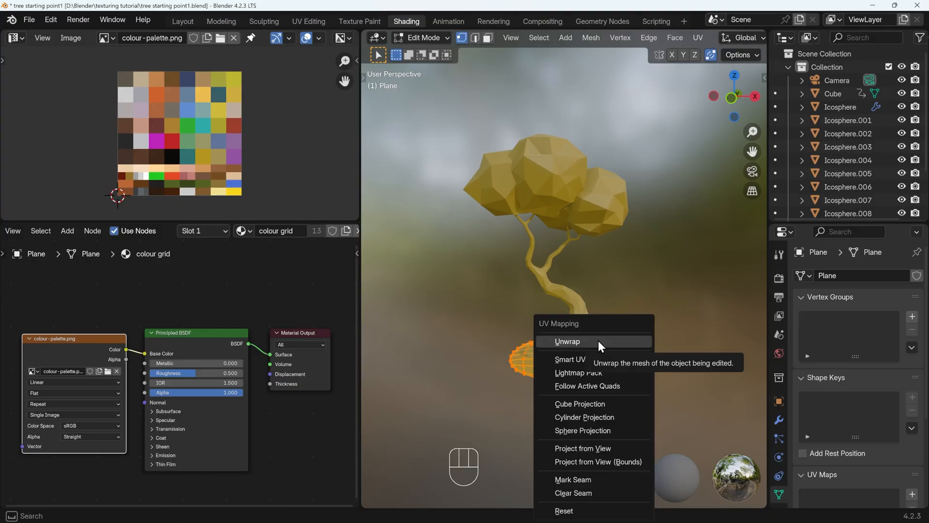
mouse_move(587, 346)
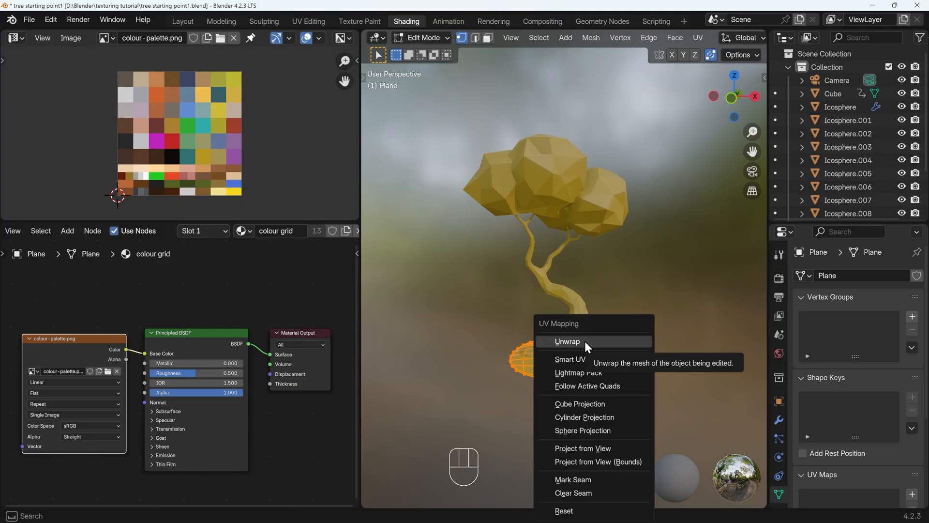
click(567, 341)
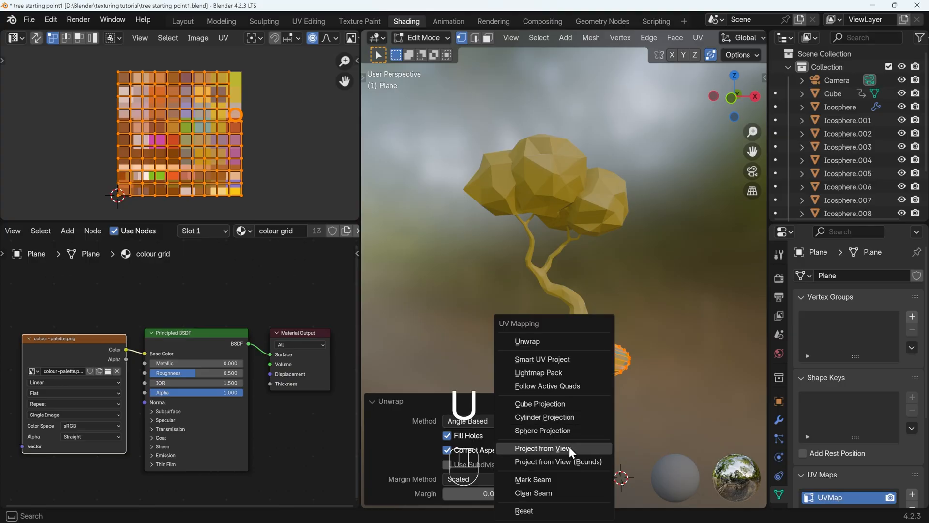
click(541, 448)
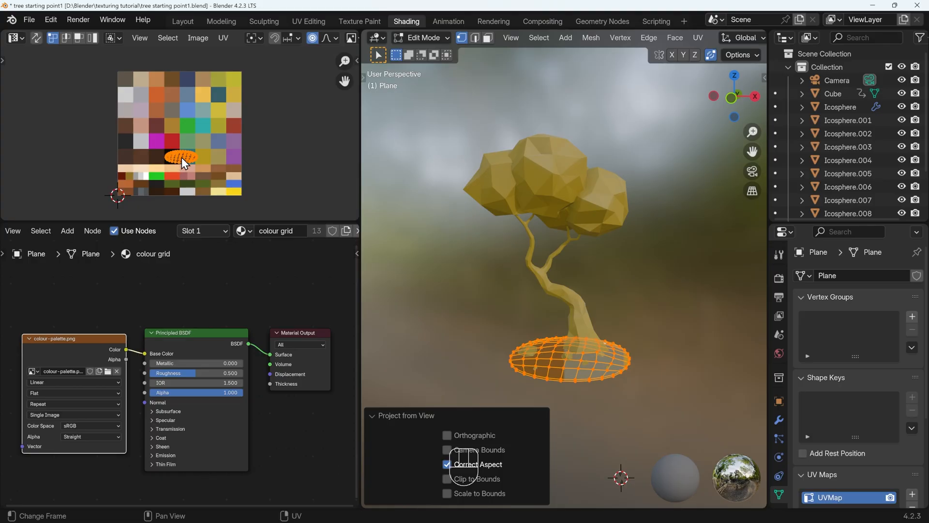
key(s)
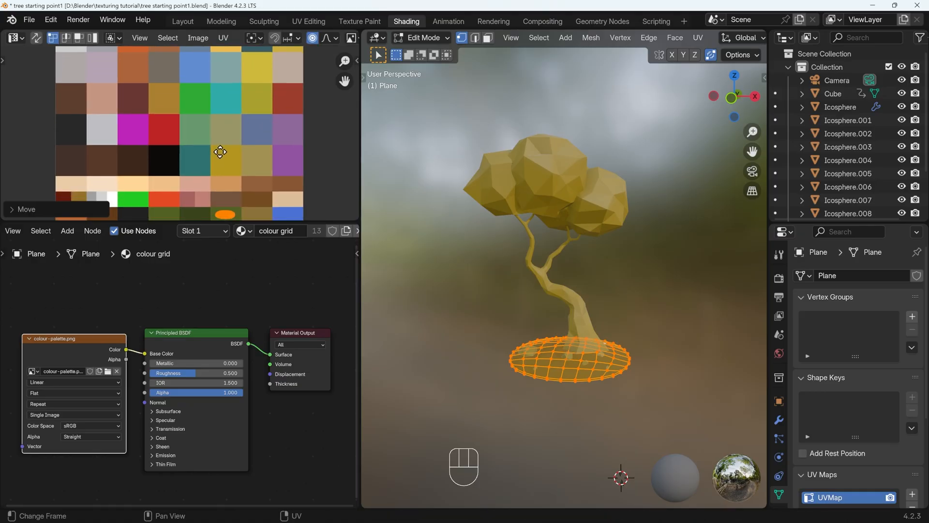
key(Tab)
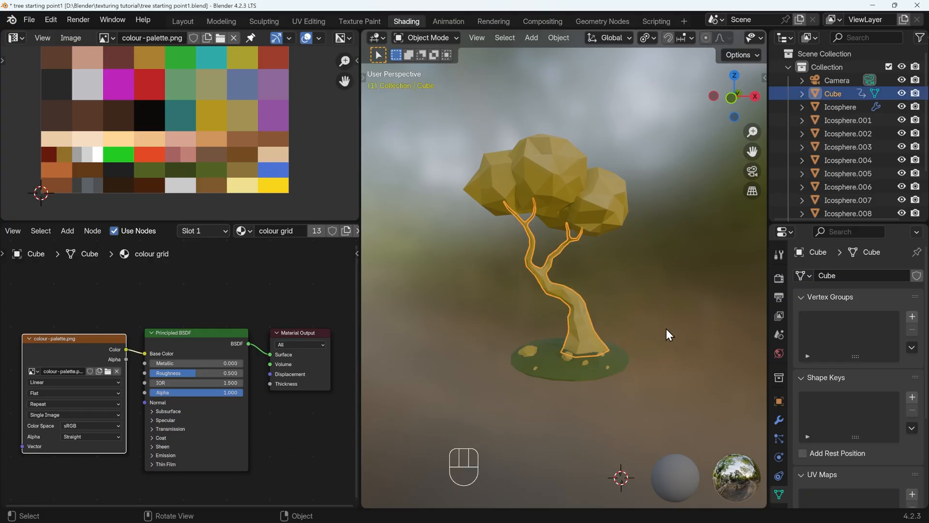
Project the trunk's UVs and scale them onto a reddish-brown palette cell.
key(Tab)
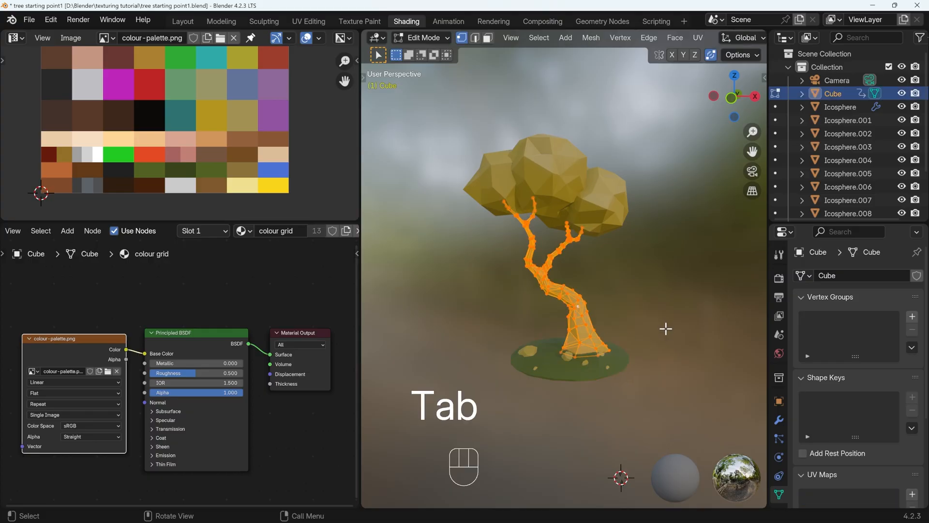
key(u)
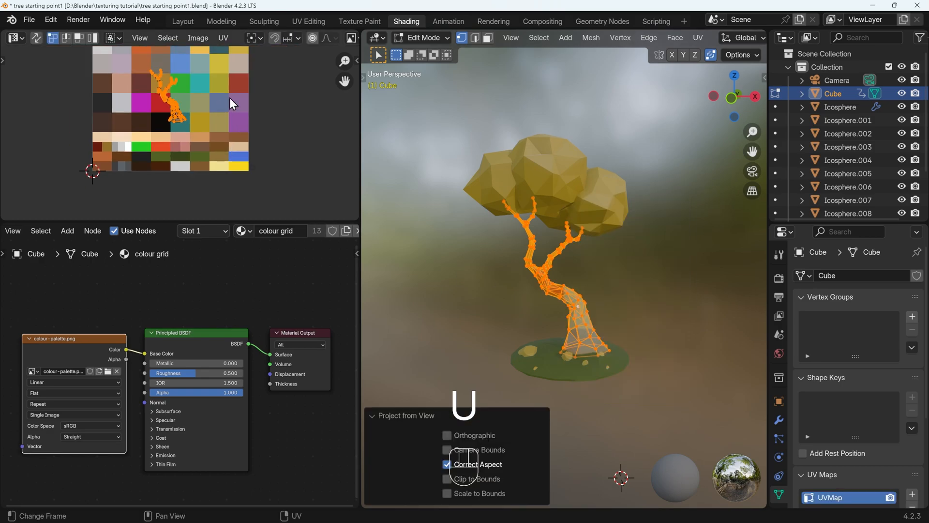
key(s)
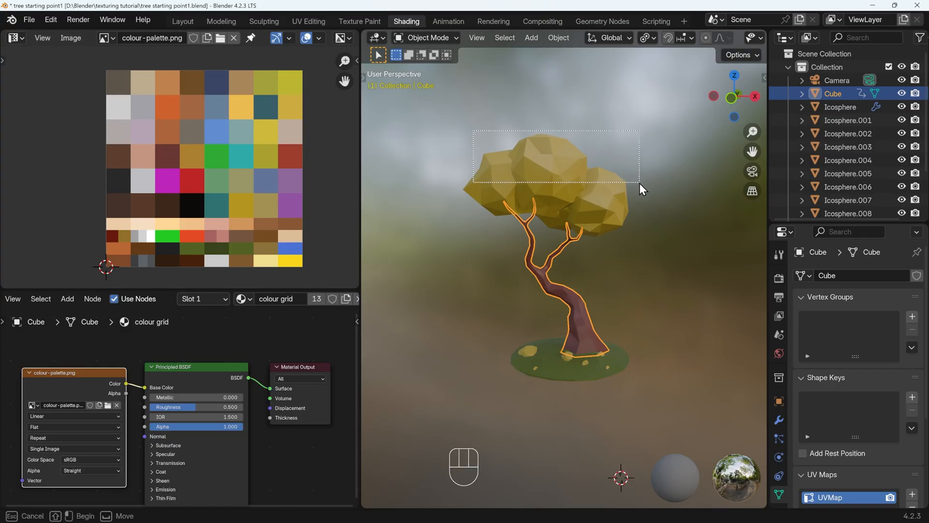
Project the canopy spheres' UVs from view onto an orange palette cell.
click(599, 214)
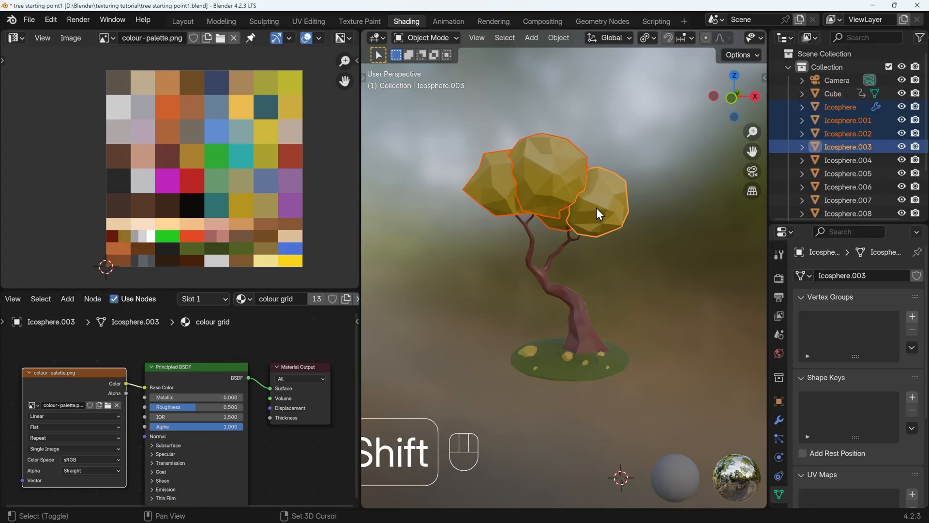
key(u)
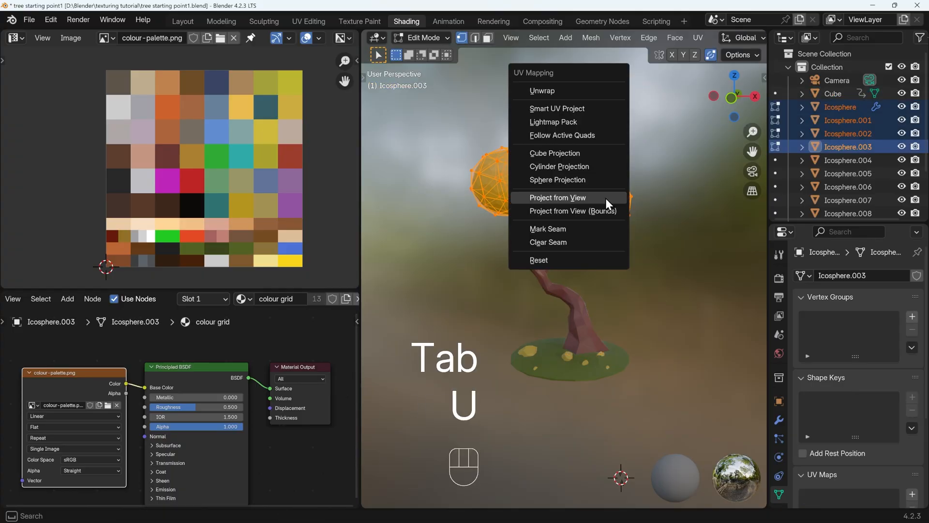
click(557, 198)
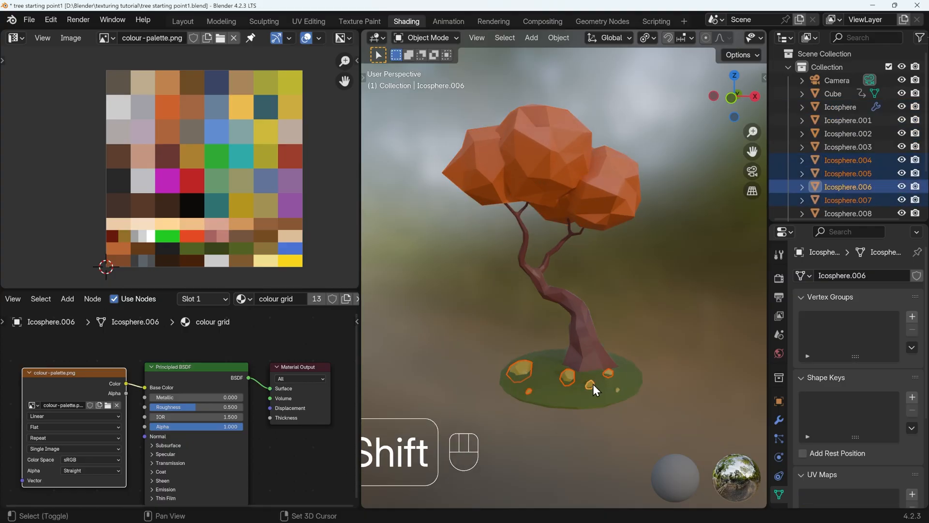
Project the rocks' UVs from view and place them on a pale grey cell.
key(Tab)
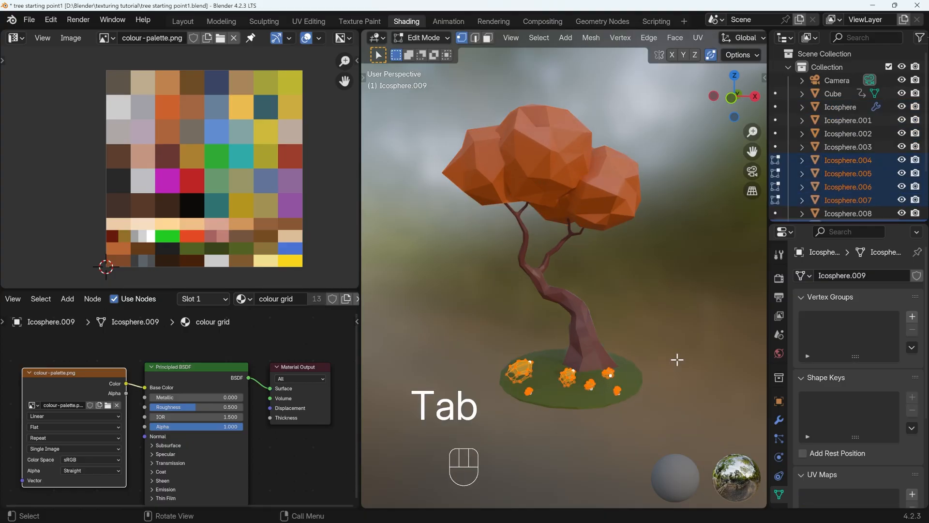
key(u)
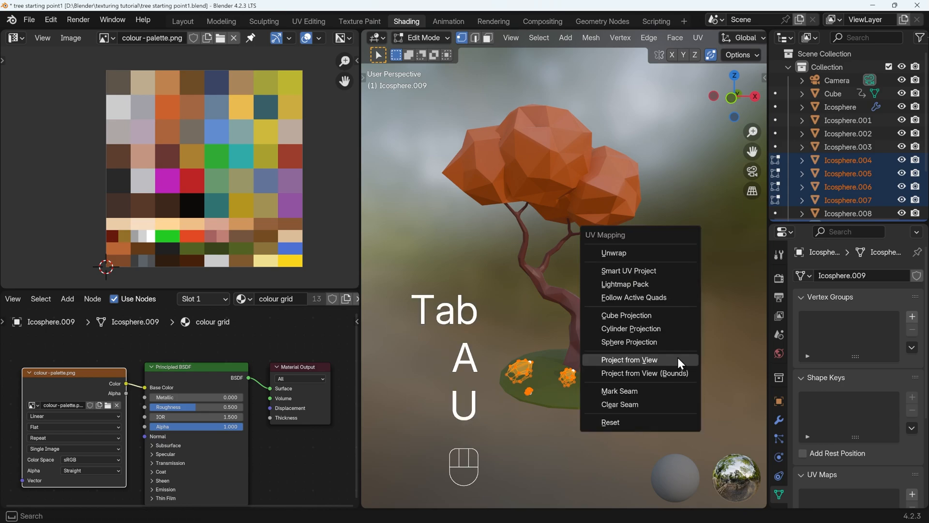
click(629, 359)
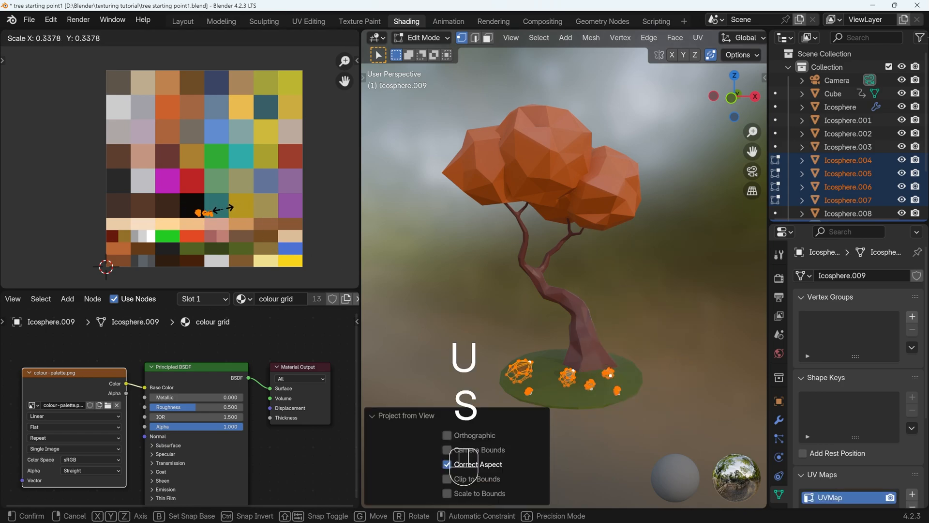
key(Tab)
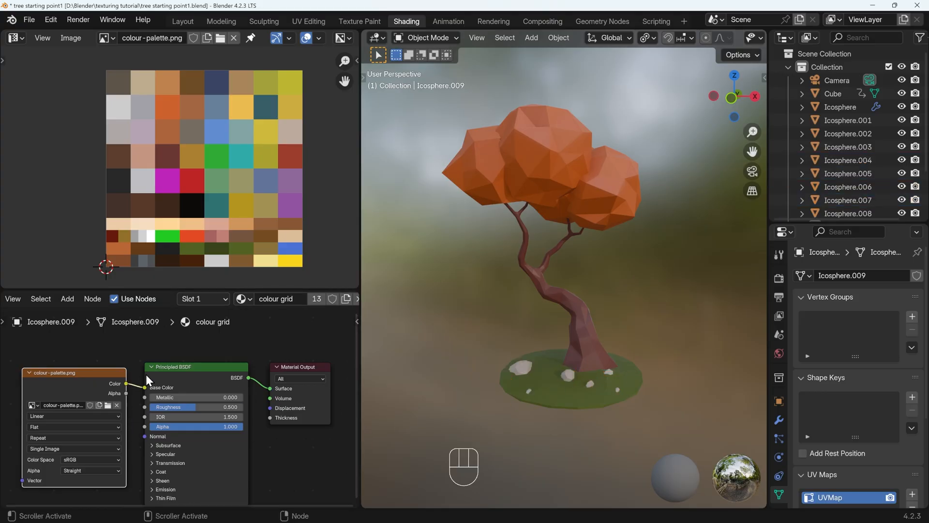
mouse_move(201, 410)
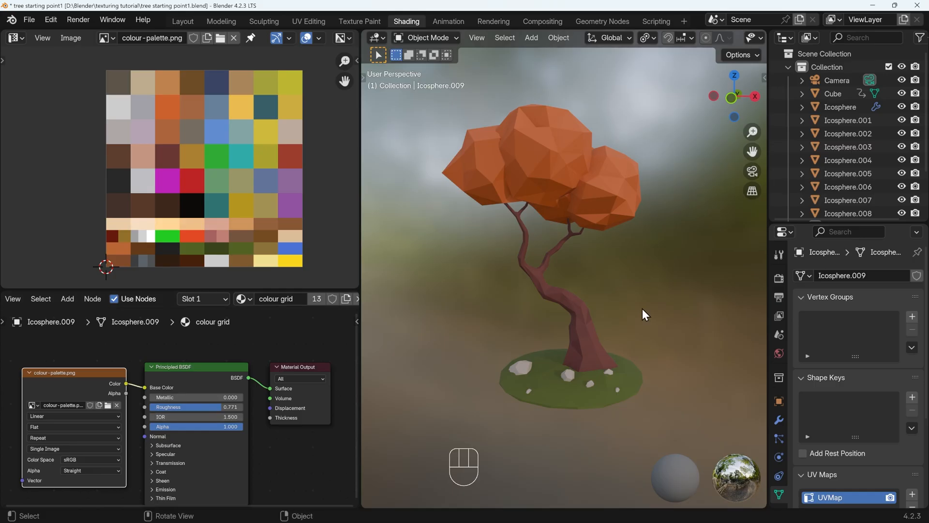
Raise the shared material's Principled BSDF Roughness from 0.500 to 0.771.
click(498, 184)
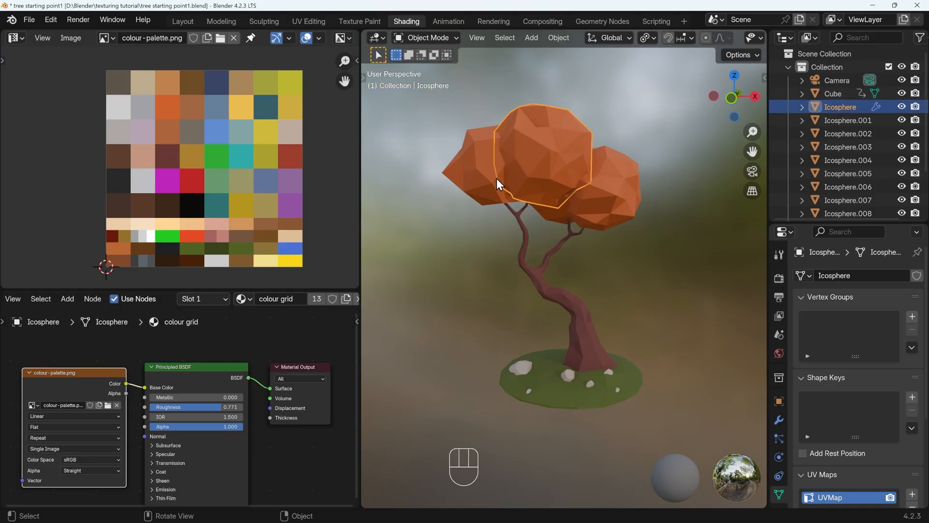
click(572, 380)
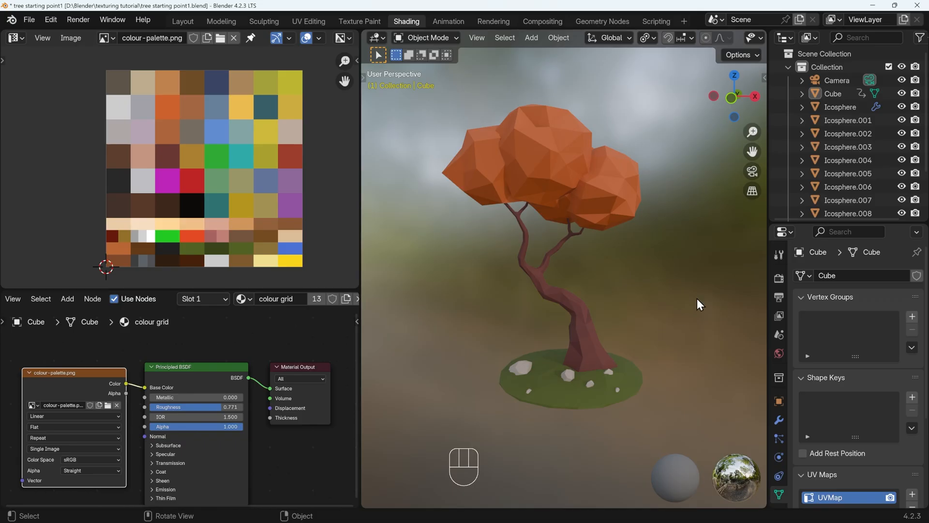
mouse_move(272, 200)
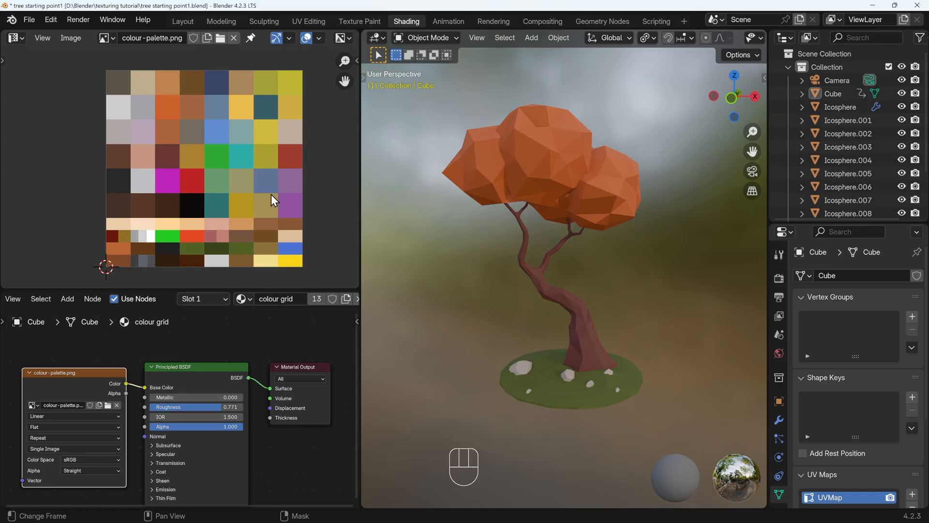
mouse_move(402, 193)
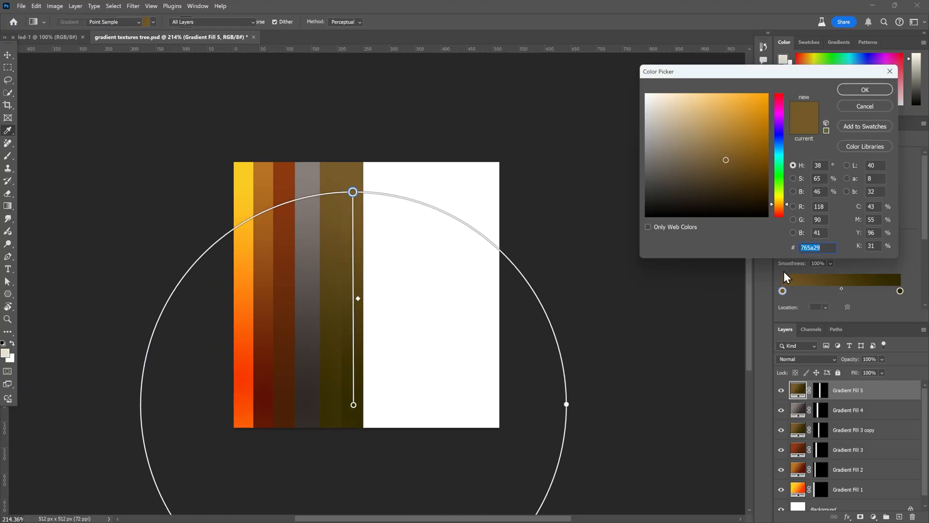
Recolour Gradient Fill 5 from olive 767529 at the top to near-black 312300.
click(763, 211)
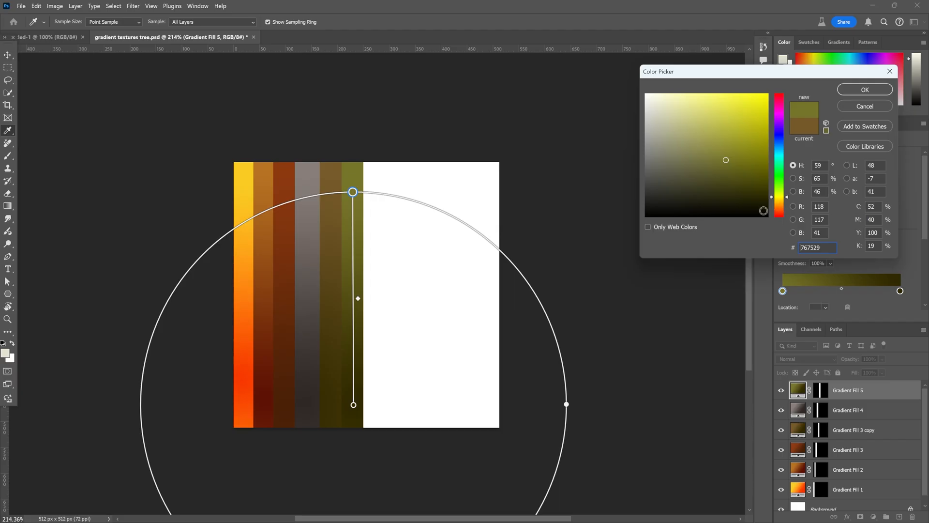
click(770, 197)
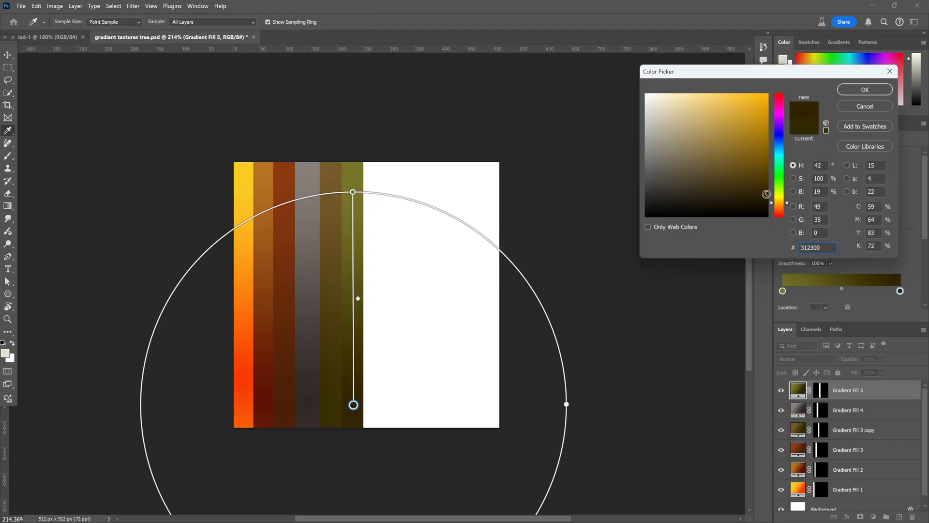
click(863, 89)
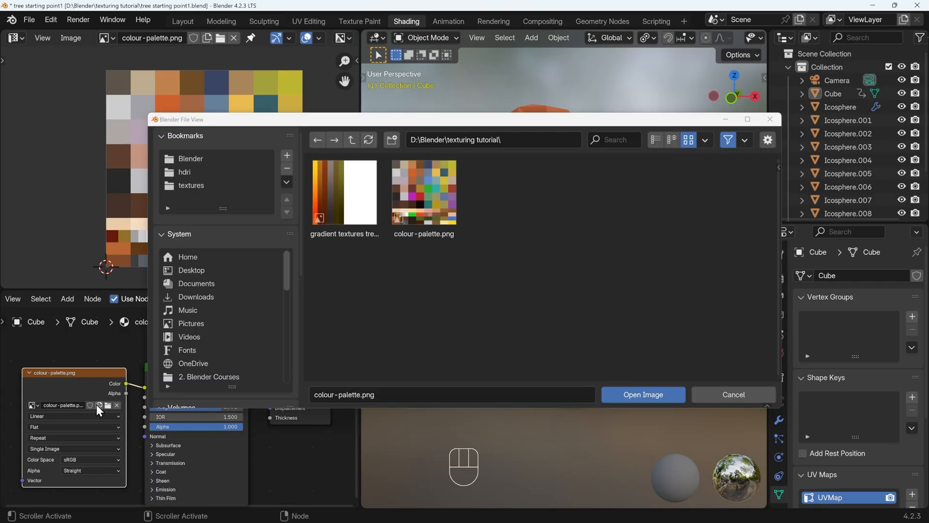
mouse_move(352, 199)
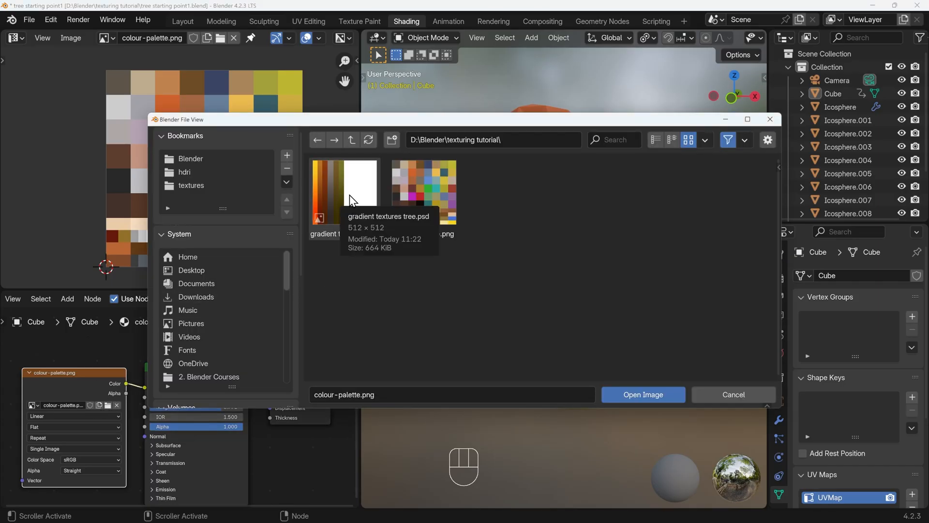
Load gradient textures tree.psd into the Image Texture node, replacing the palette.
click(343, 190)
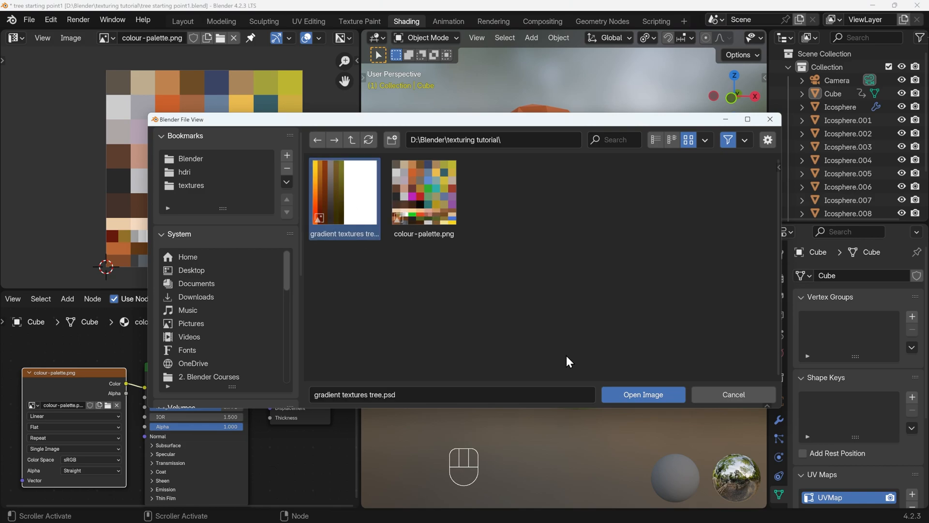
click(642, 394)
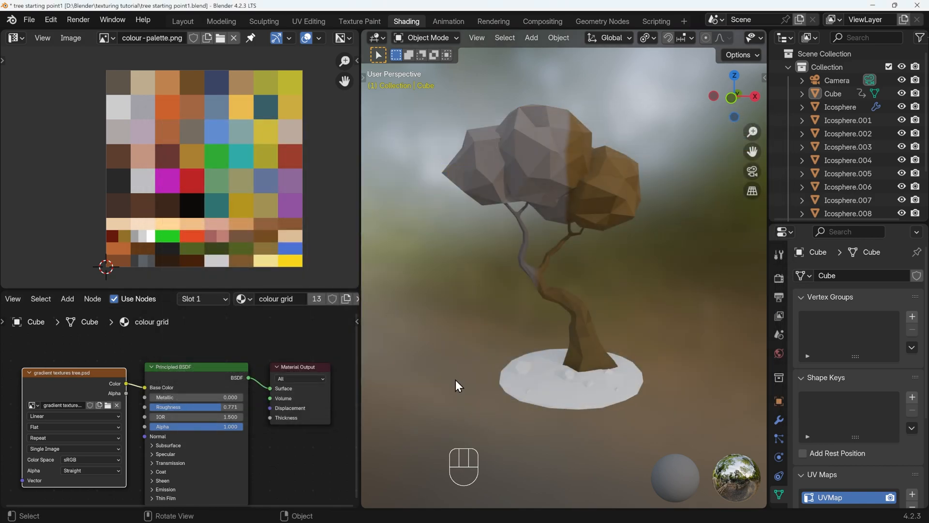
mouse_move(122, 53)
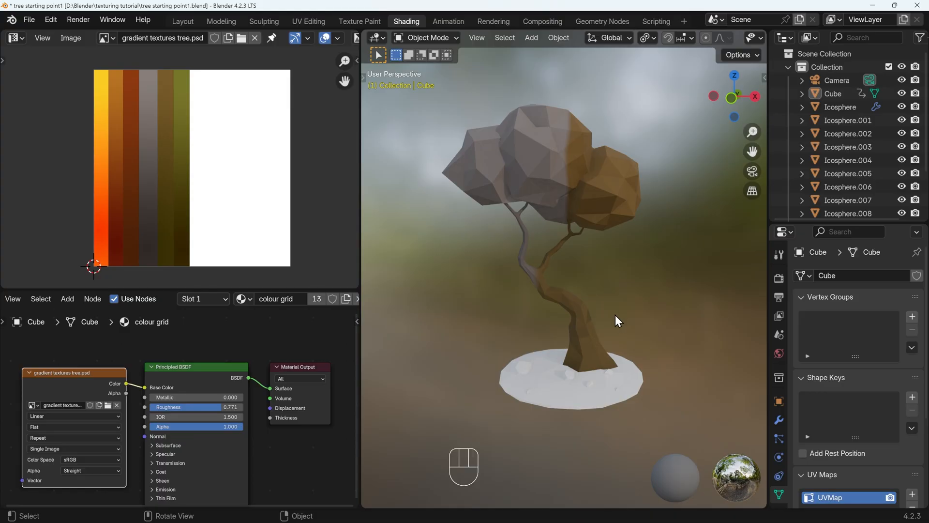
Undo the last change, then project the trunk UVs from the front view in Edit Mode.
key(ctrl+z)
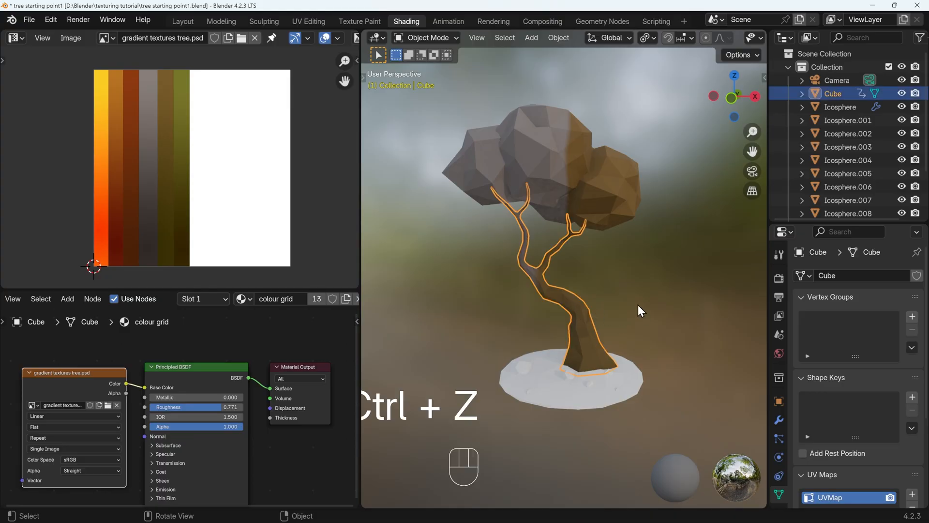
key(Tab)
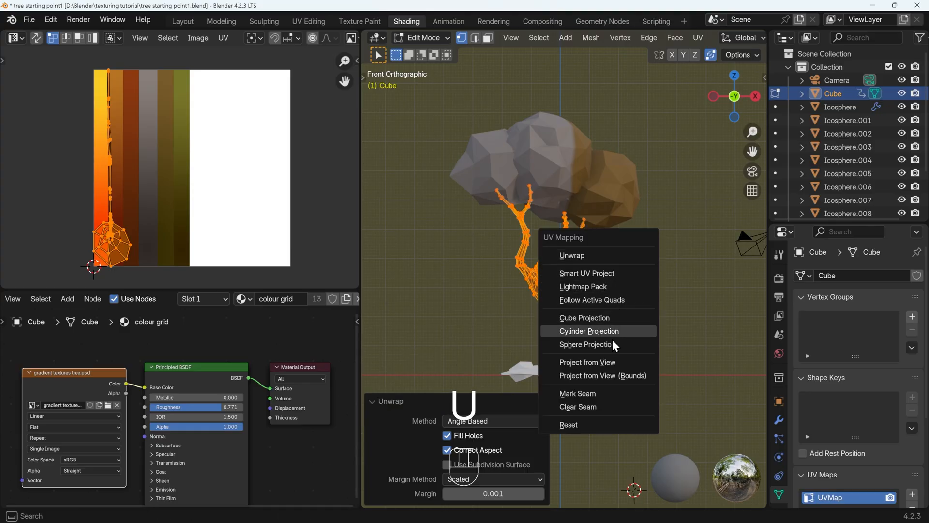
click(587, 362)
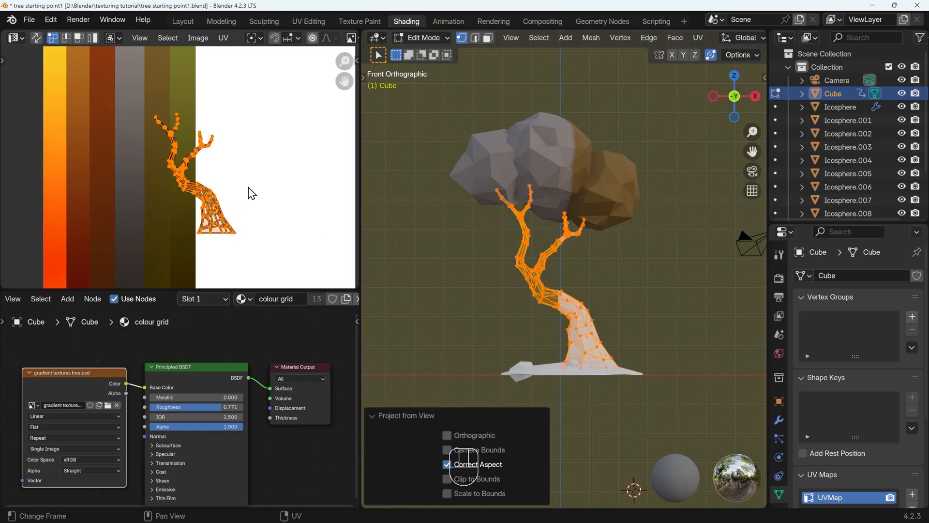
Squash the trunk UVs horizontally, move them onto the dark brown strip, and stretch vertically.
key(s)
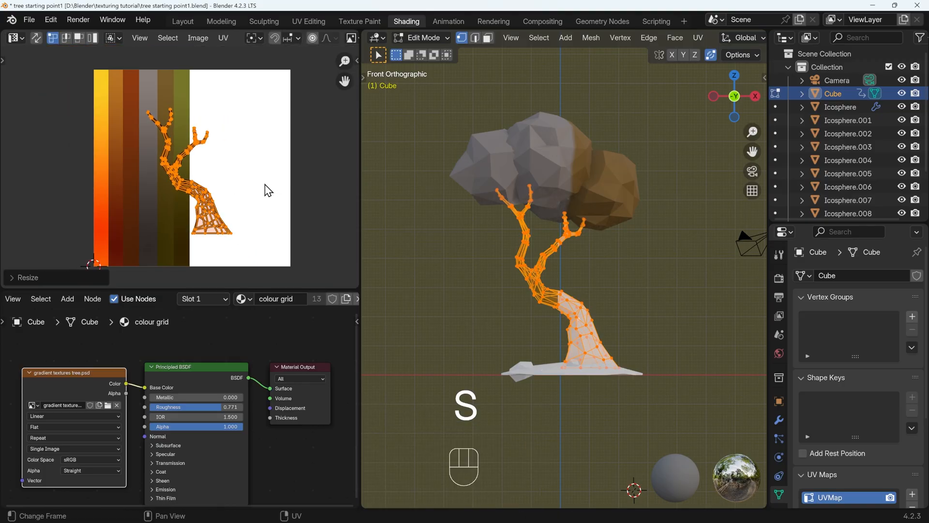
key(x)
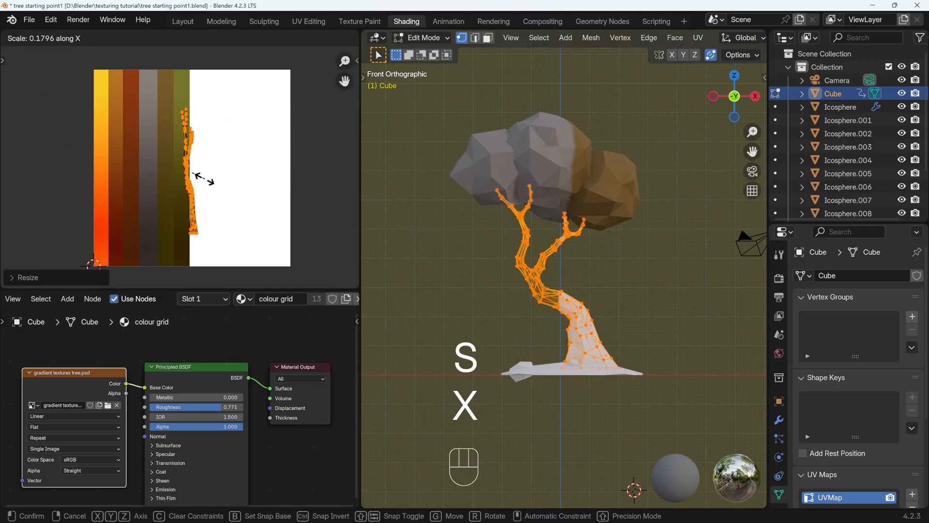
click(202, 178)
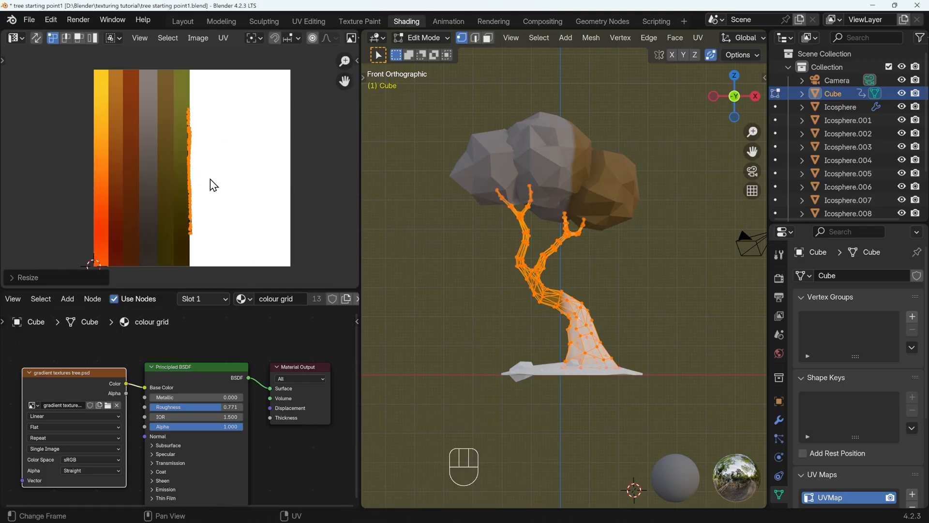
key(g)
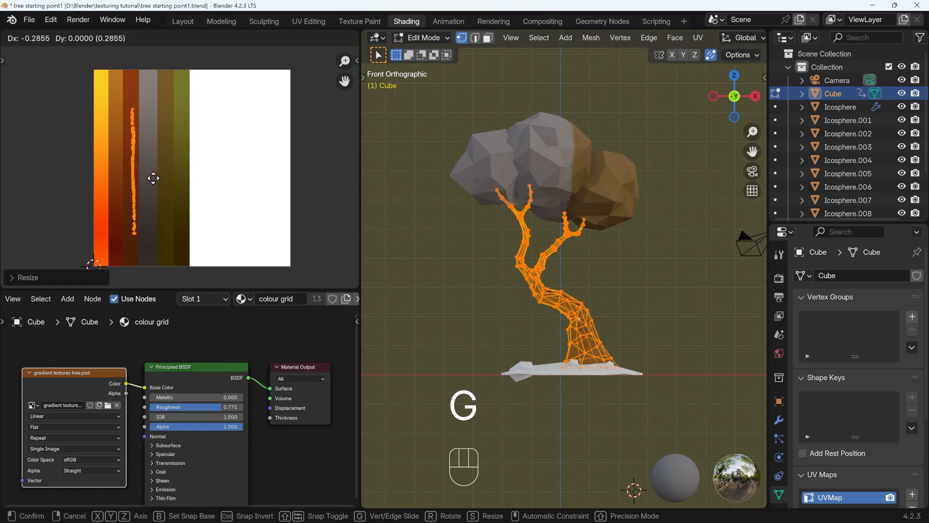
key(s)
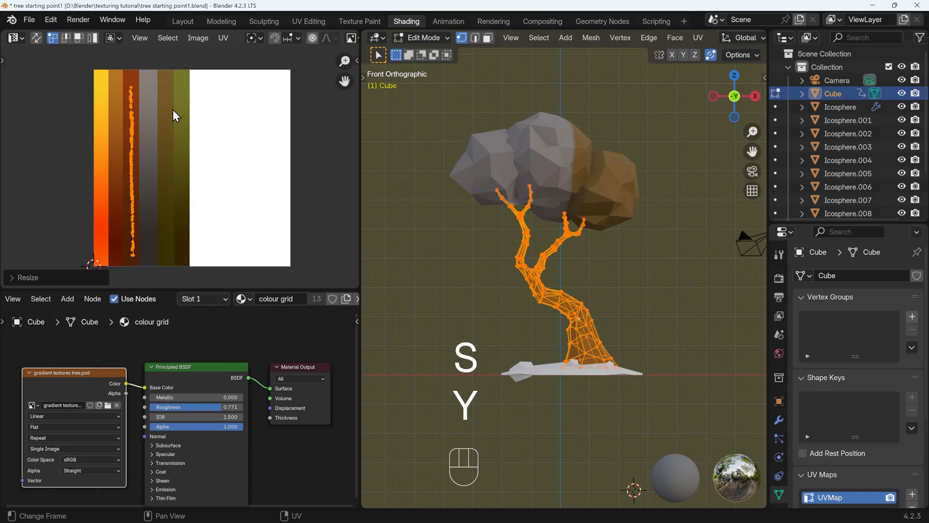
key(Tab)
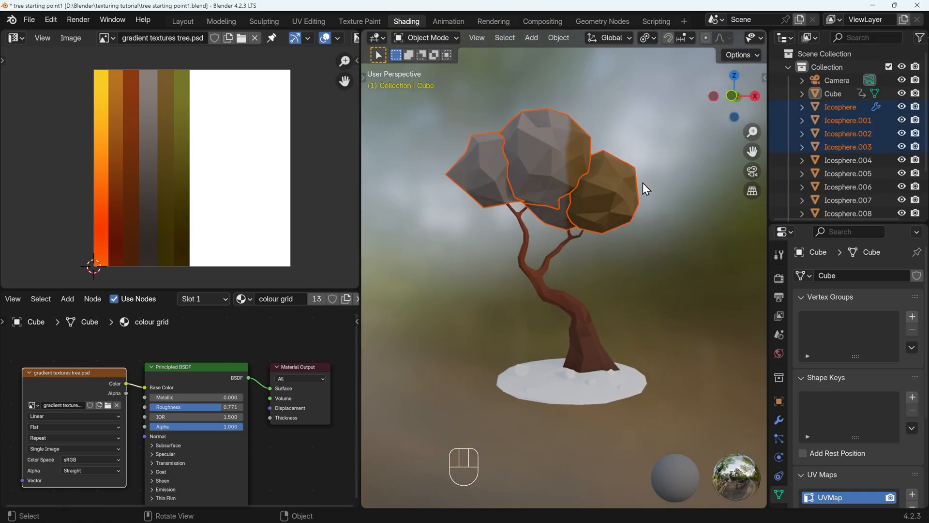
Select the canopy icospheres and place their UVs on the orange gradient strip.
key(shift)
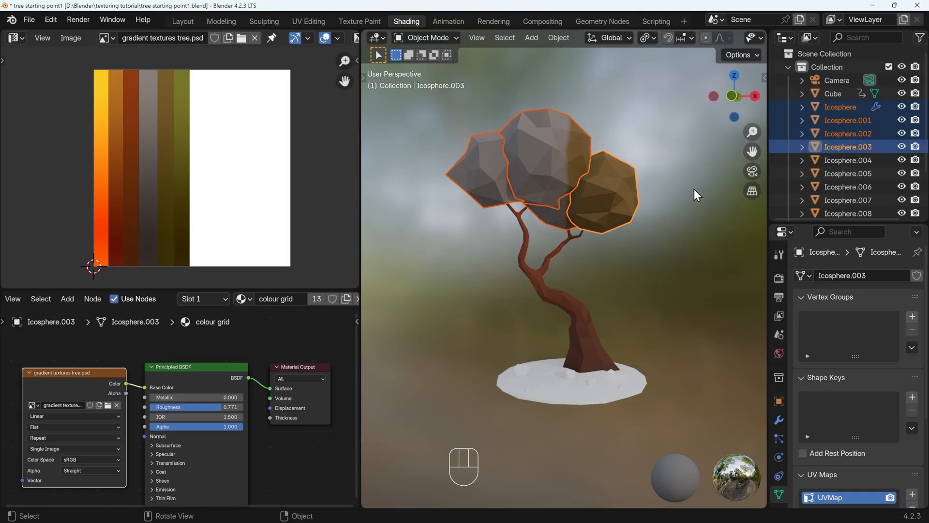
key(Tab)
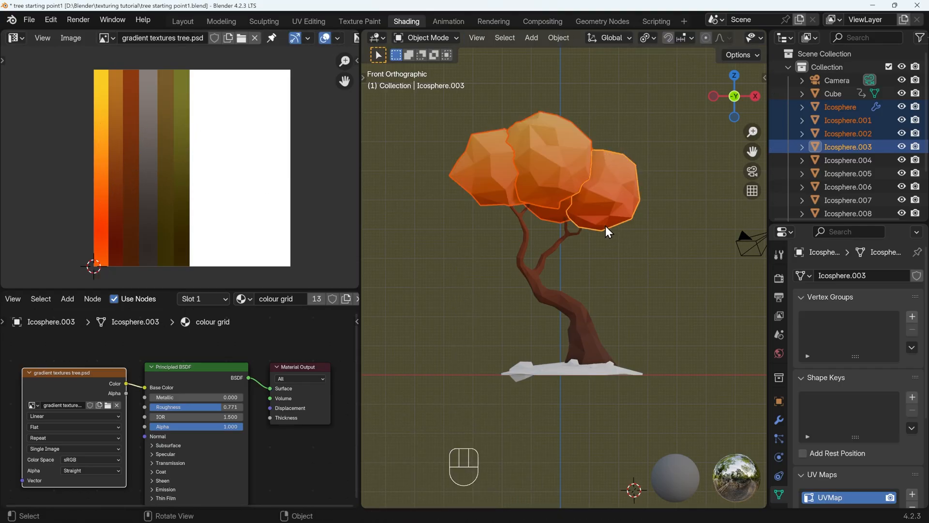
mouse_move(631, 160)
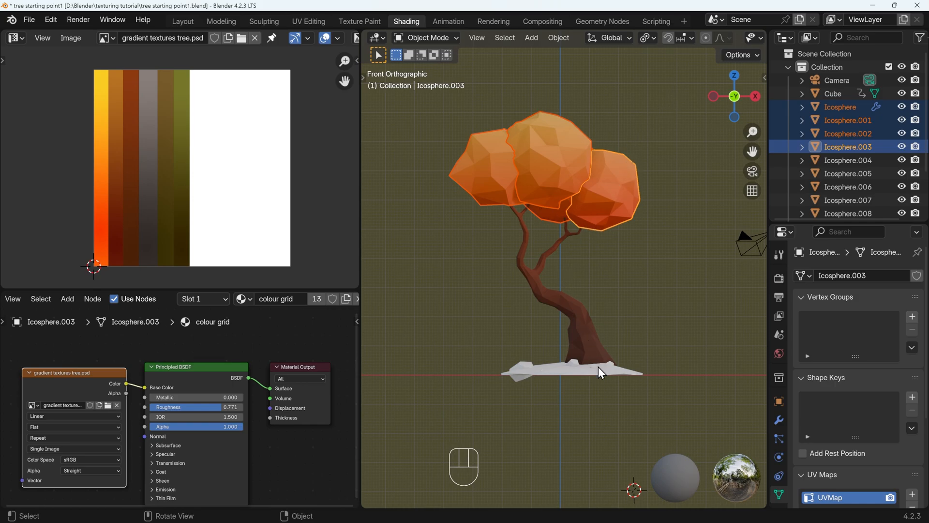
key(Tab)
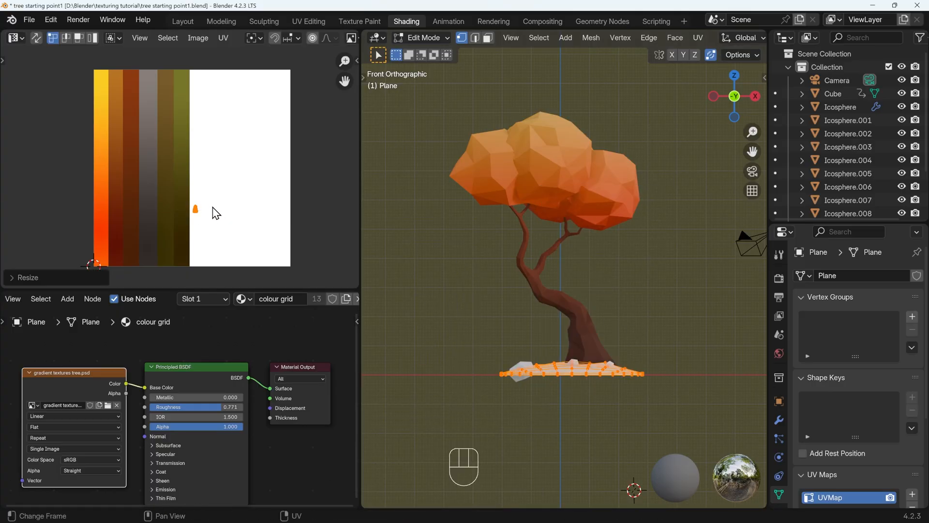
Stretch the ground plane UVs vertically into a thin line on the olive strip.
key(s)
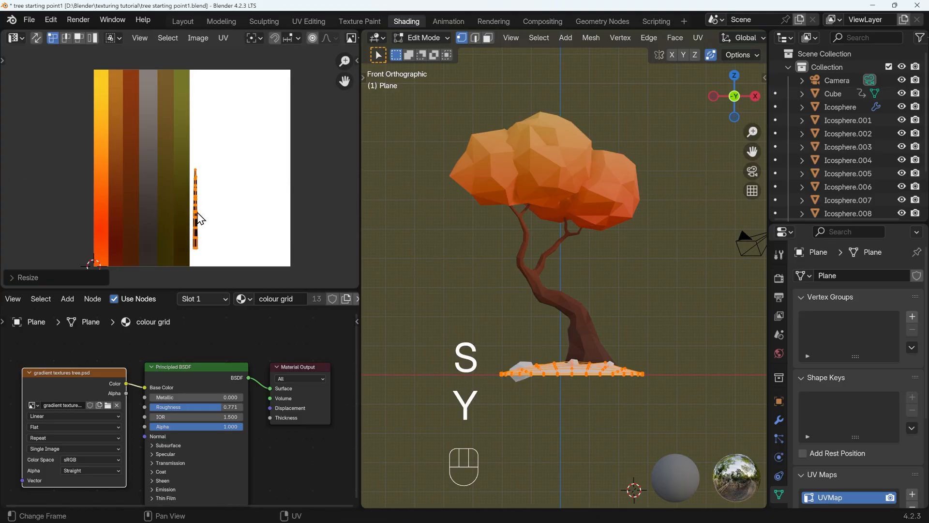
key(g)
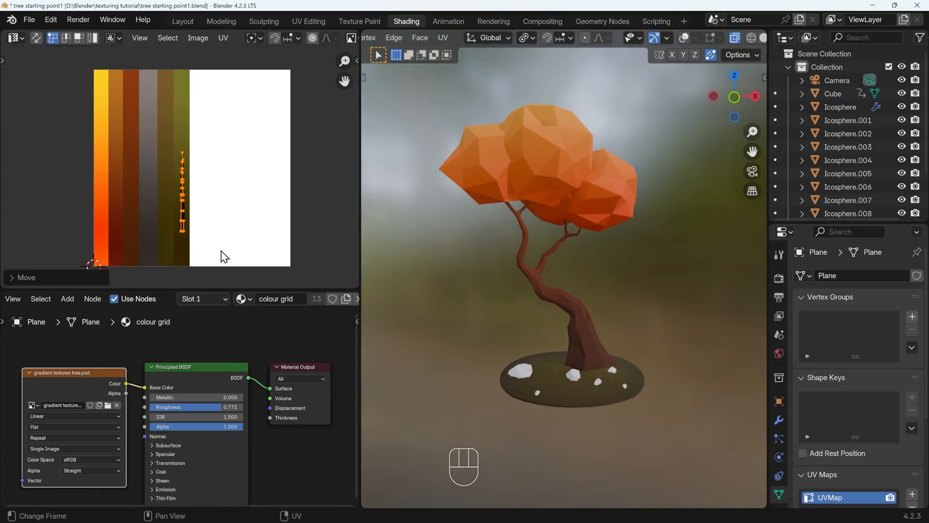
key(g)
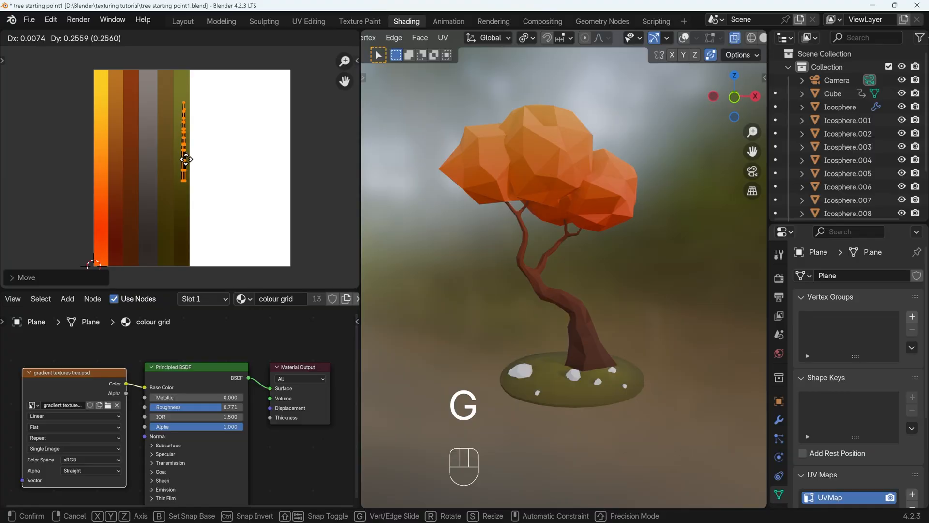
mouse_move(185, 169)
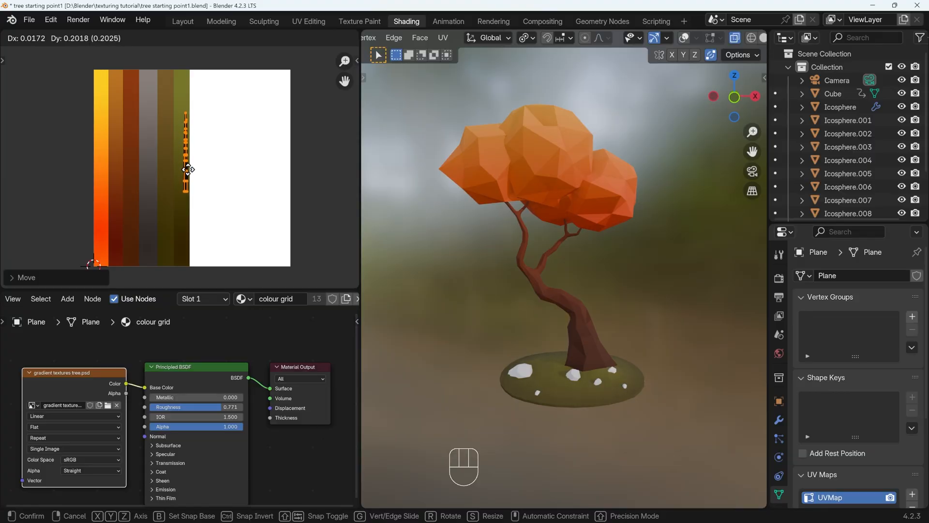
mouse_move(166, 166)
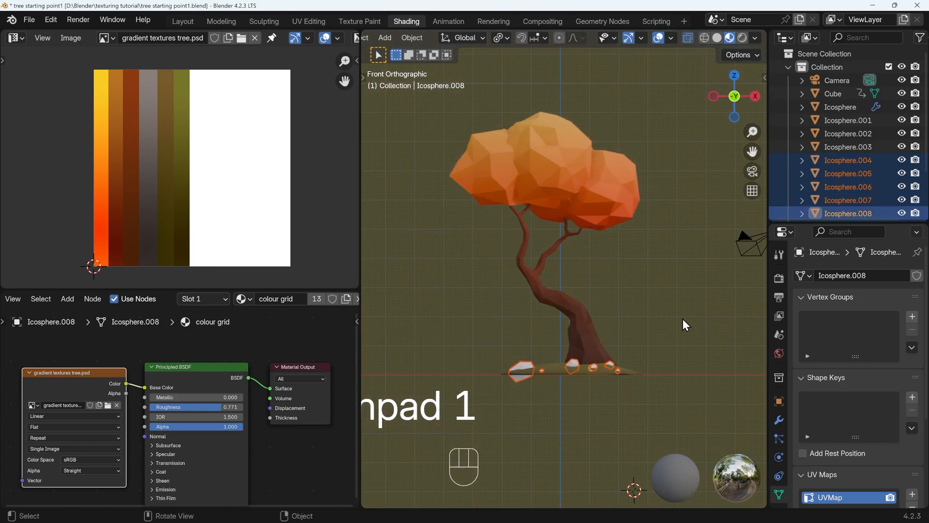
Unwrap the five rocks from the front view and scale their UVs down.
key(Tab)
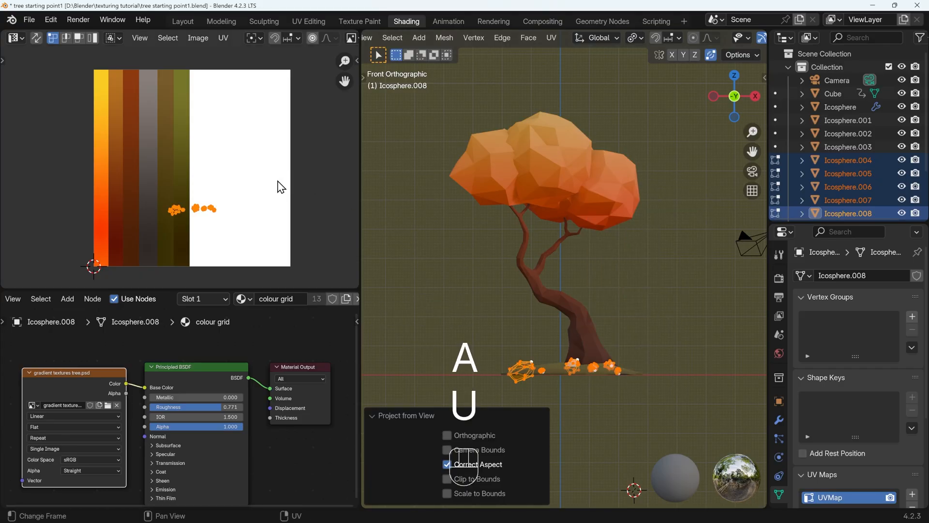
key(s)
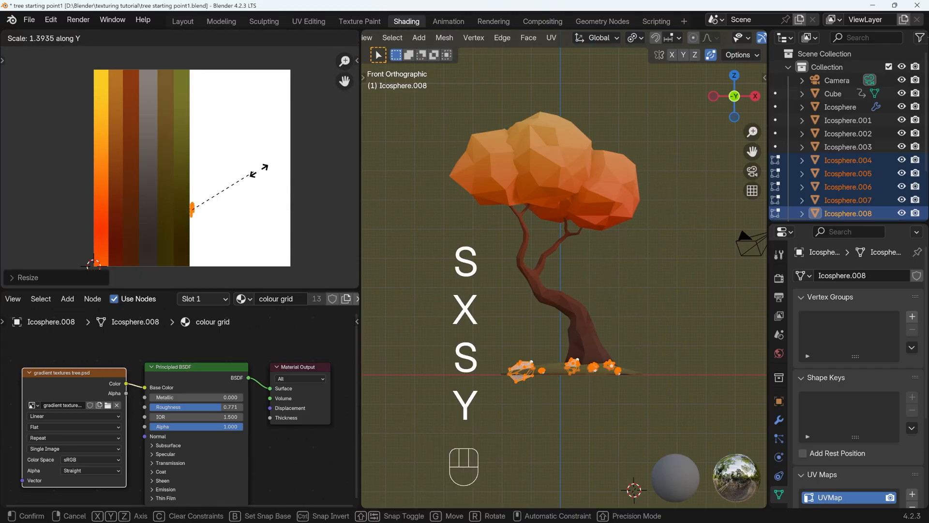
key(Tab)
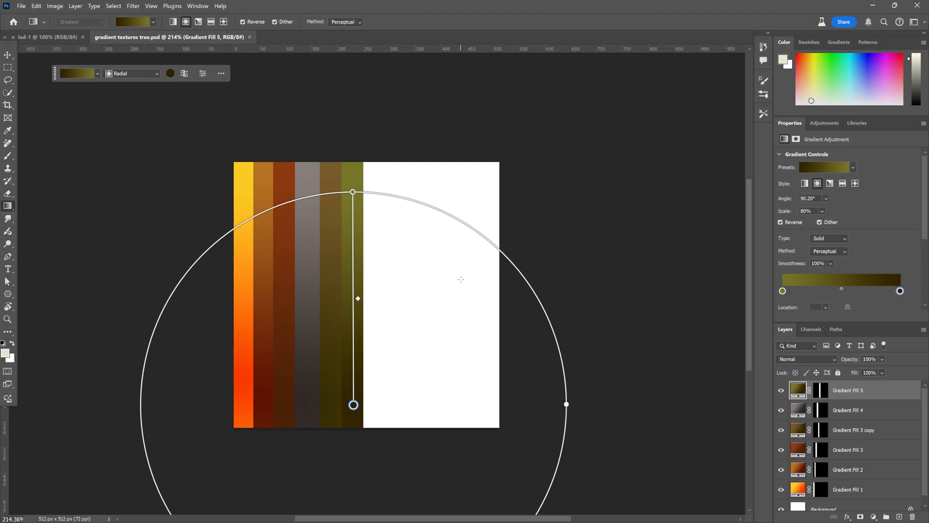
mouse_move(468, 281)
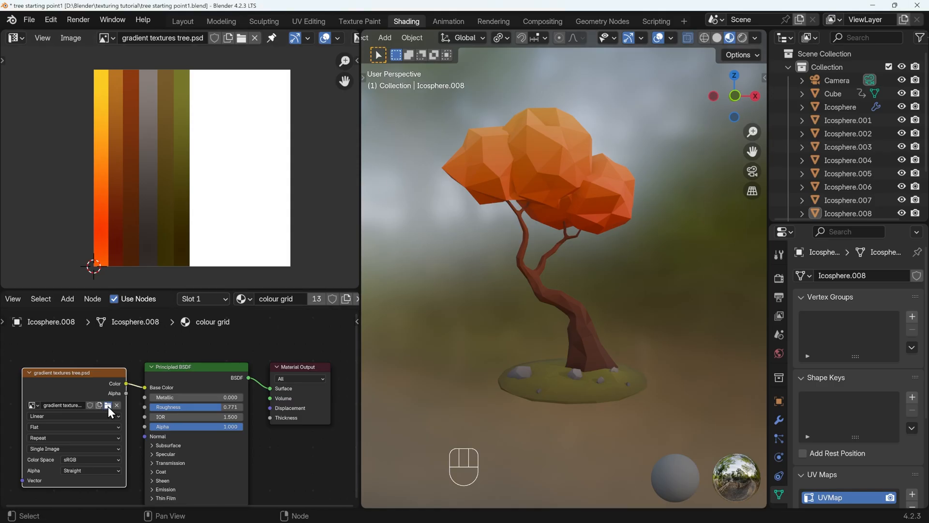
Reload gradient textures tree.psd into the material's Image Texture node.
click(107, 409)
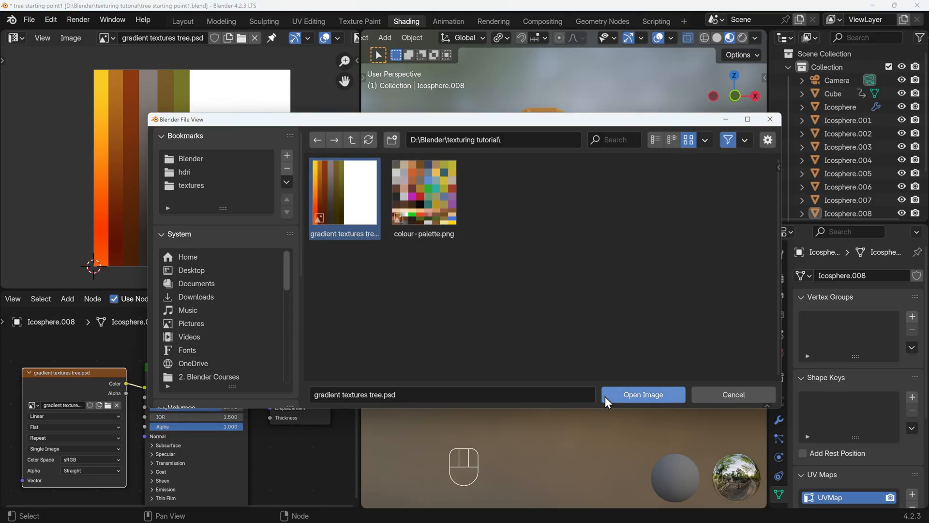
click(642, 394)
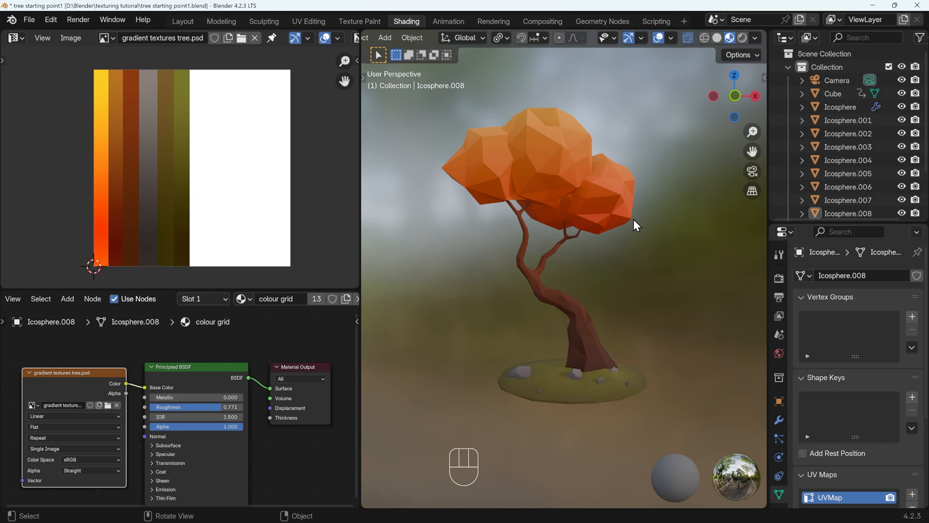
mouse_move(689, 329)
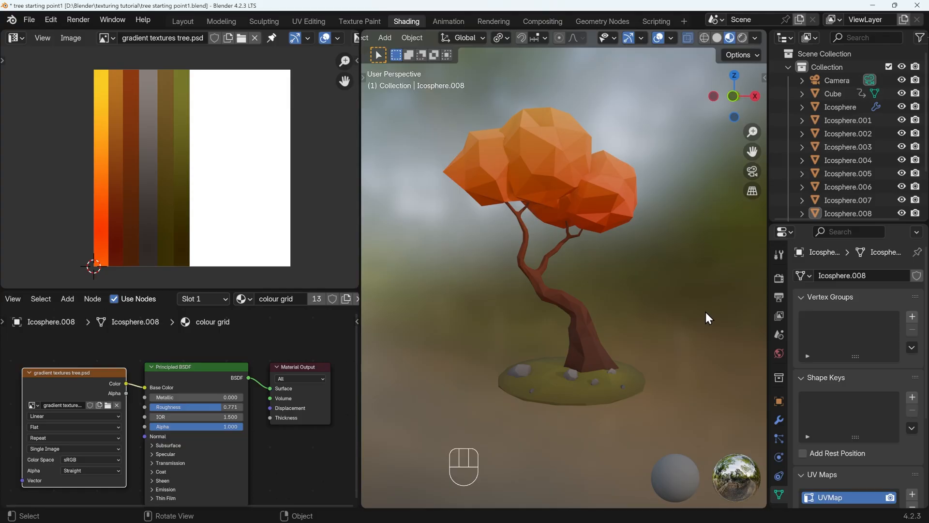
mouse_move(397, 222)
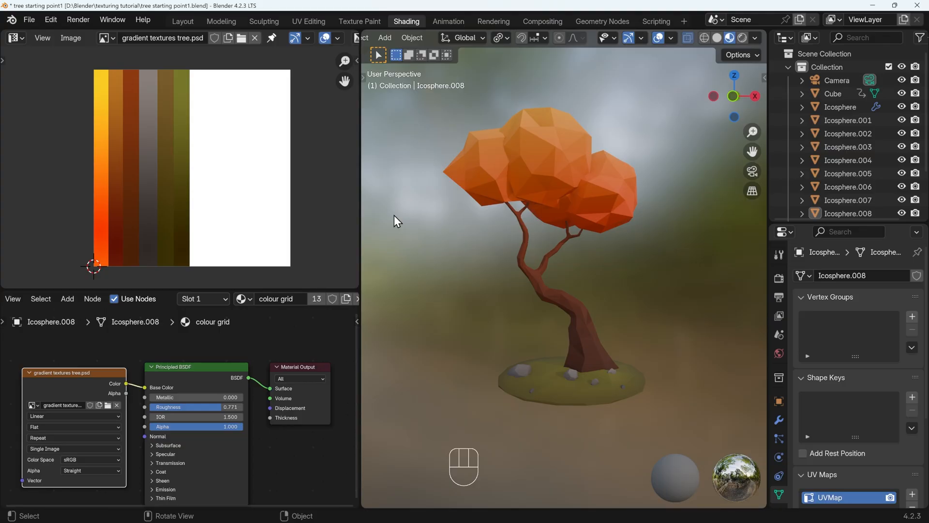